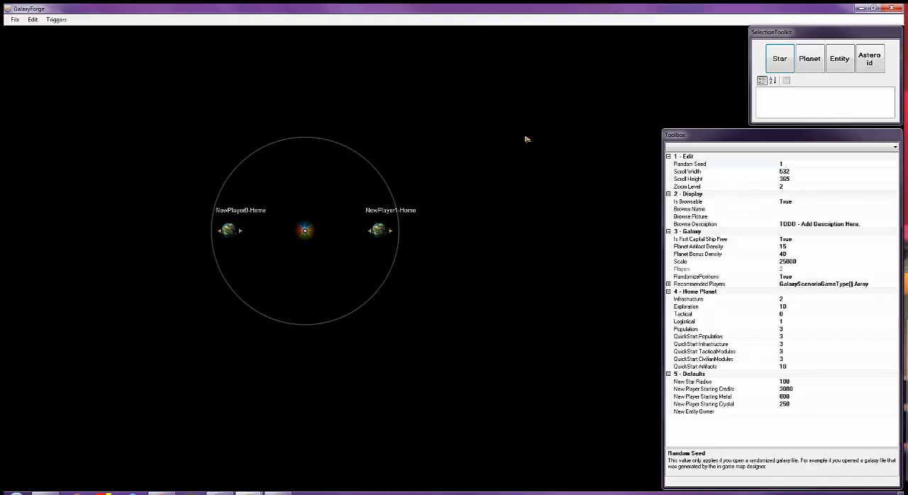
{"action": "mouse_move", "coordinate": [527, 164]}
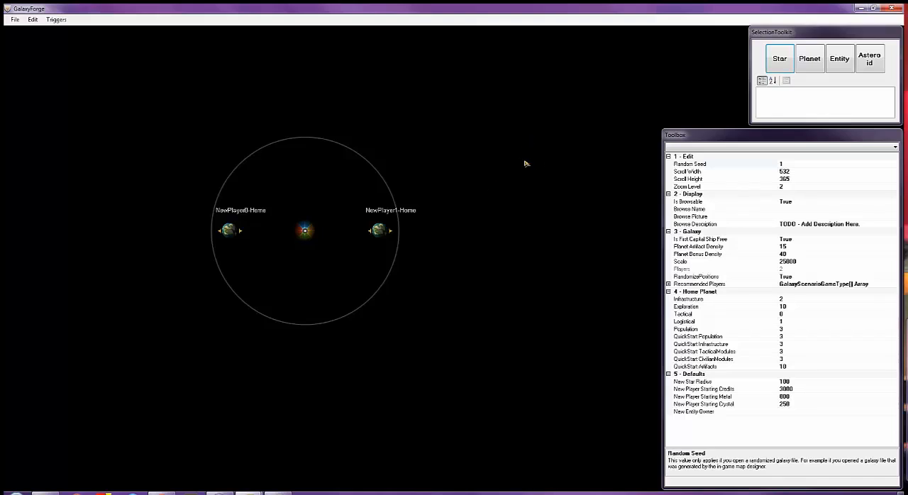
{"action": "mouse_move", "coordinate": [536, 168]}
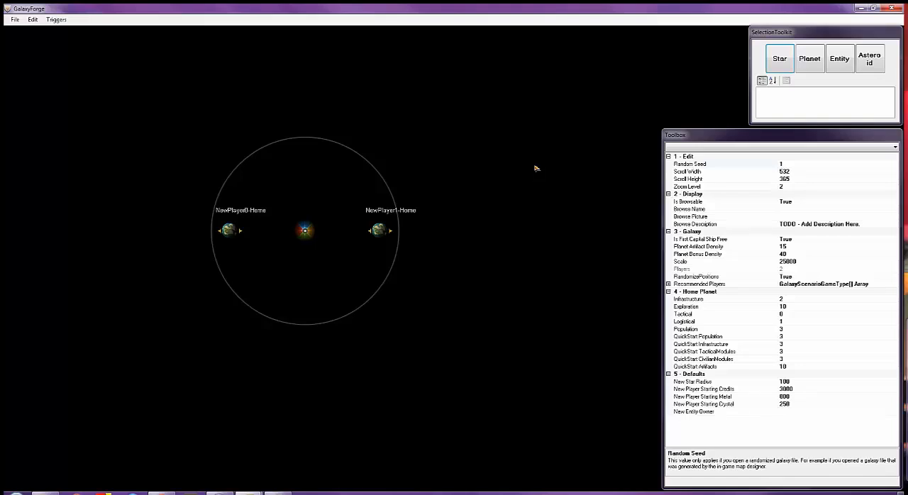
{"action": "mouse_move", "coordinate": [571, 220]}
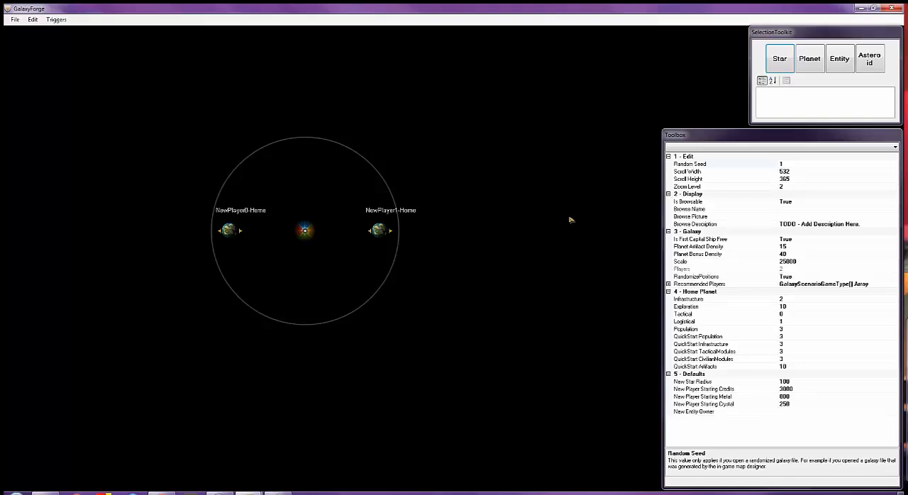
{"action": "mouse_move", "coordinate": [566, 208]}
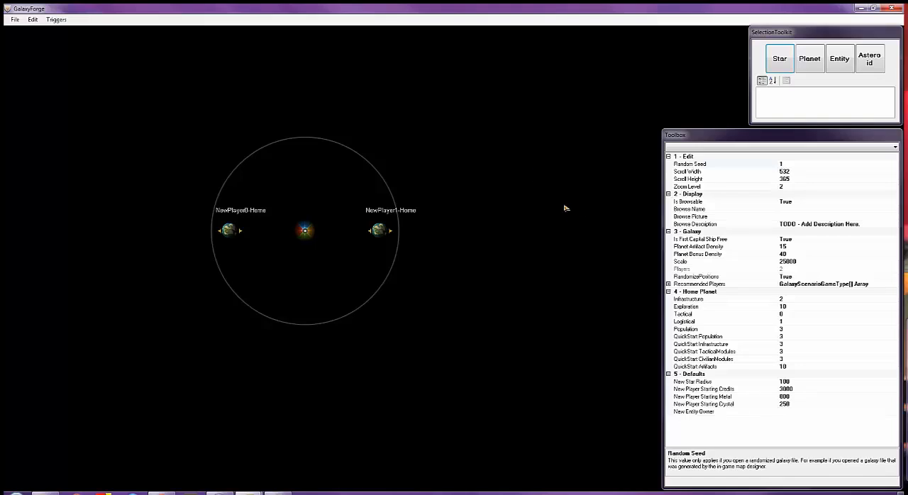
{"action": "mouse_move", "coordinate": [575, 205]}
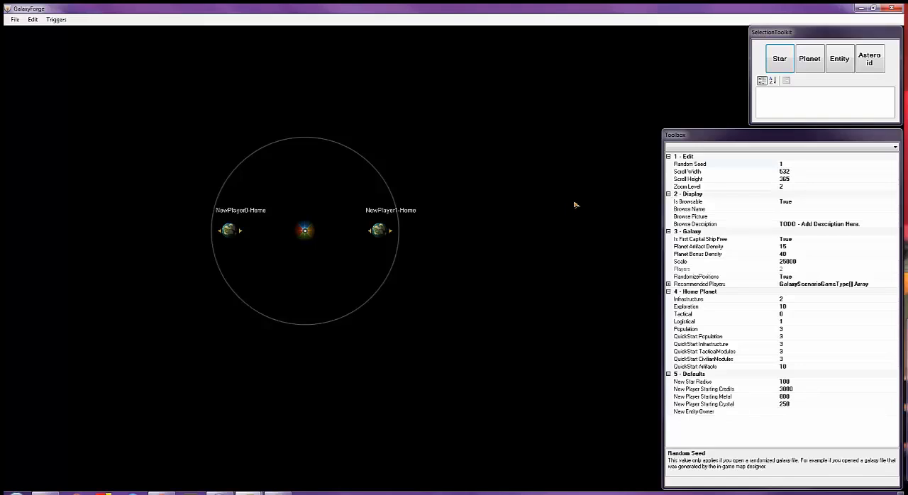
{"action": "mouse_move", "coordinate": [581, 195]}
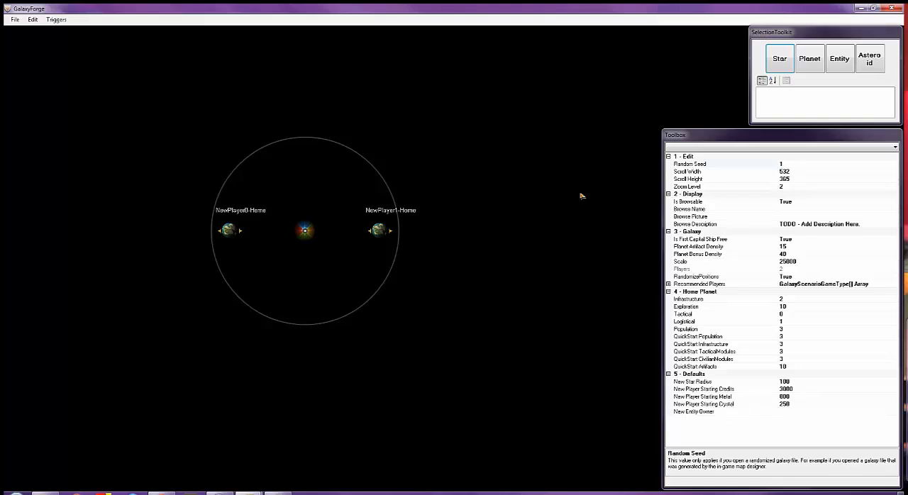
{"action": "mouse_move", "coordinate": [579, 218]}
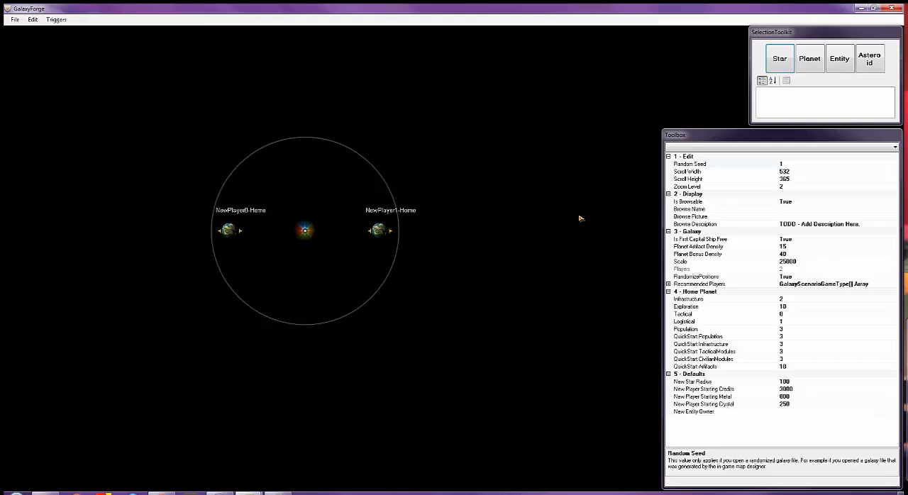
{"action": "mouse_move", "coordinate": [540, 213]}
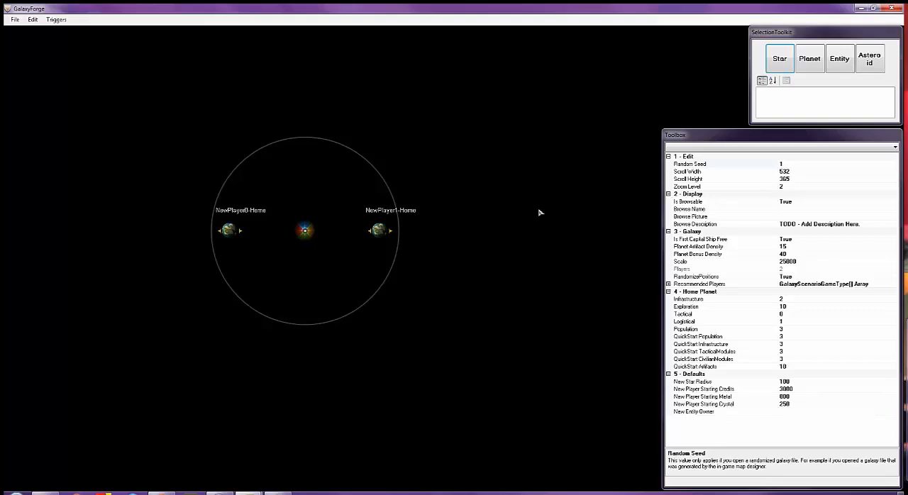
{"action": "mouse_move", "coordinate": [491, 202]}
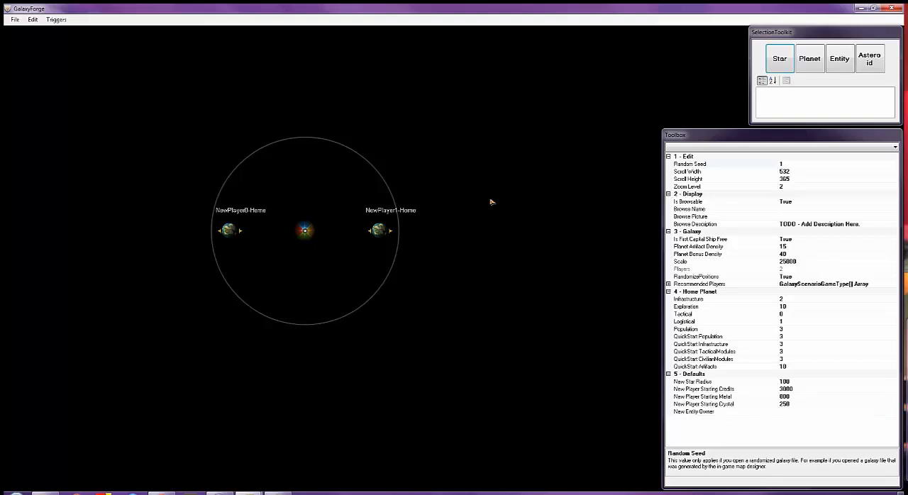
Set the galaxy's browse name to 'tutorial 1 map' in the Toolbox
{"action": "left_click", "coordinate": [709, 164]}
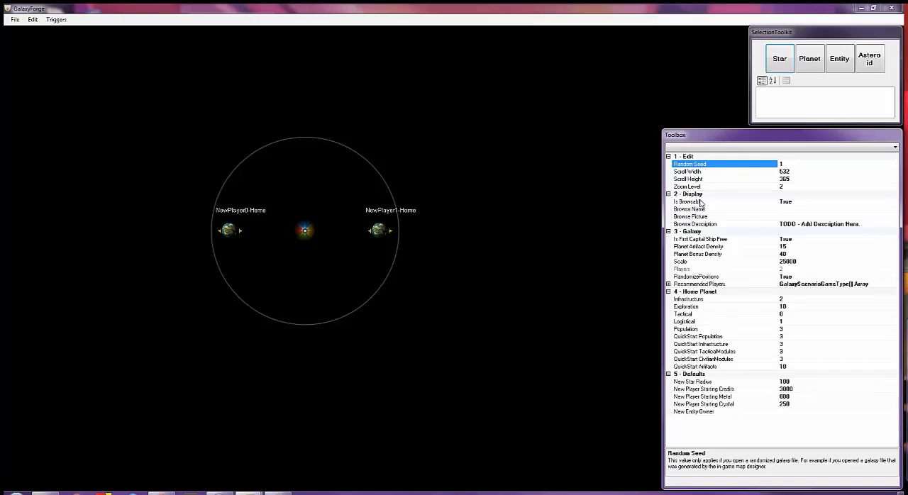
{"action": "mouse_move", "coordinate": [785, 203]}
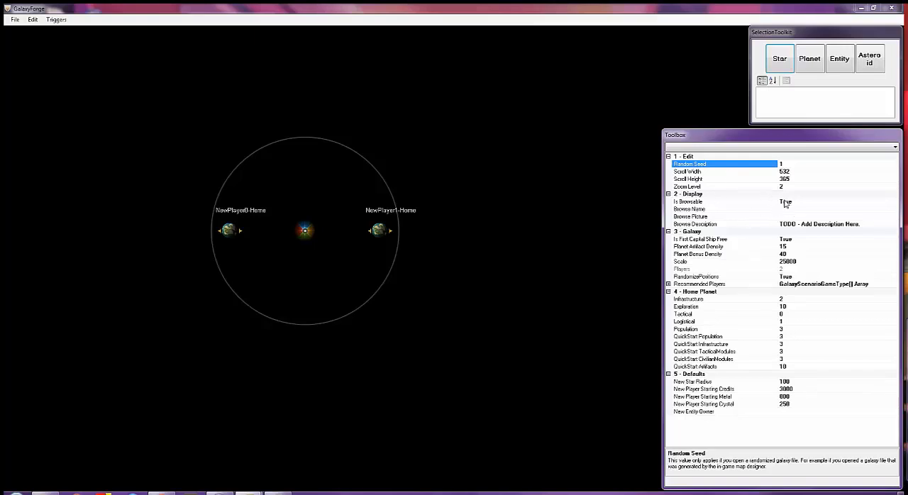
{"action": "mouse_move", "coordinate": [722, 211]}
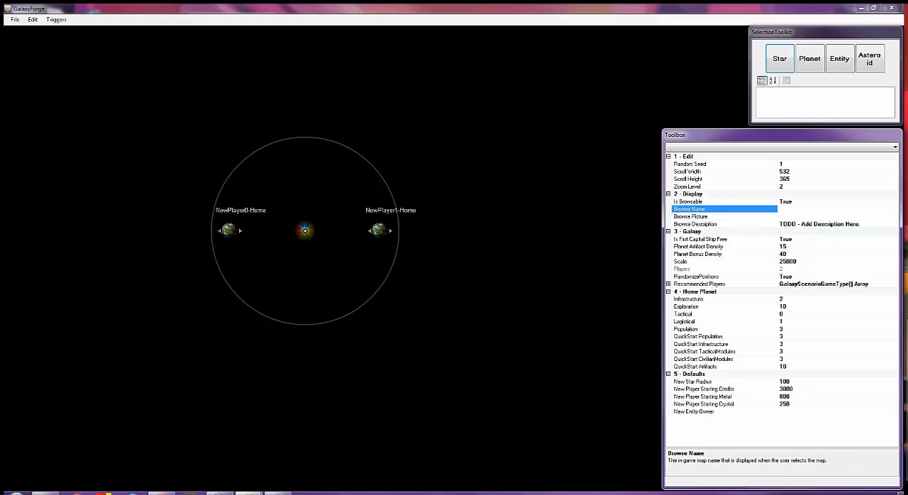
{"action": "type", "text": "tut"}
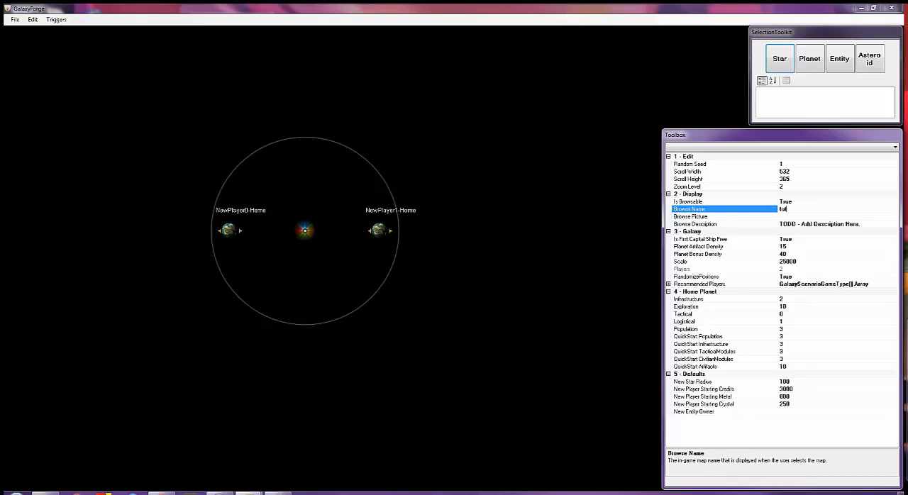
{"action": "type", "text": "utorial 1 map"}
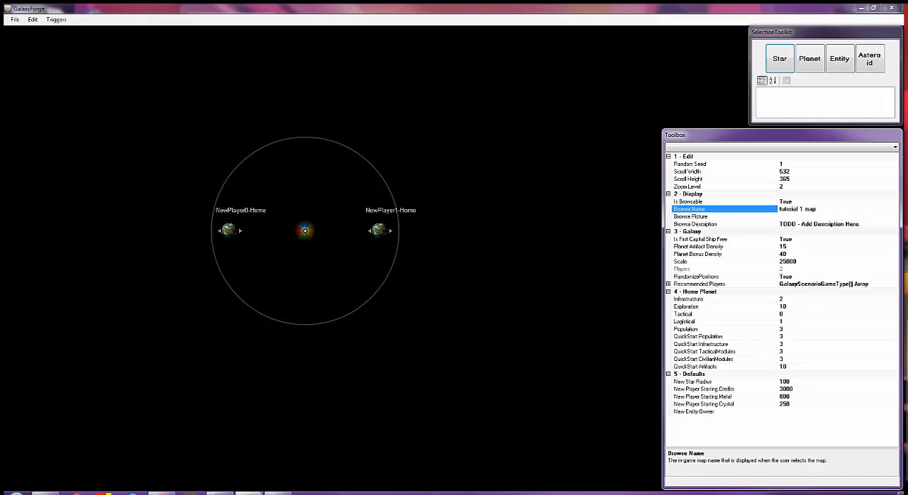
{"action": "left_click", "coordinate": [717, 217]}
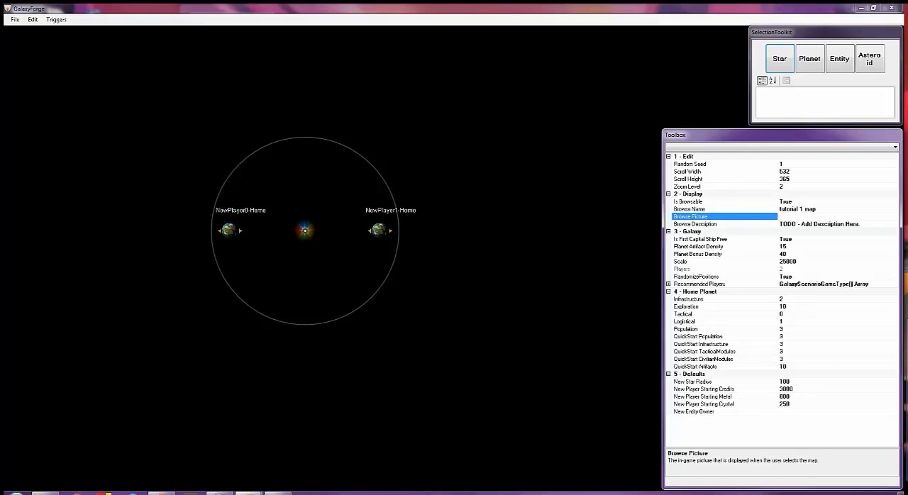
{"action": "mouse_move", "coordinate": [830, 232]}
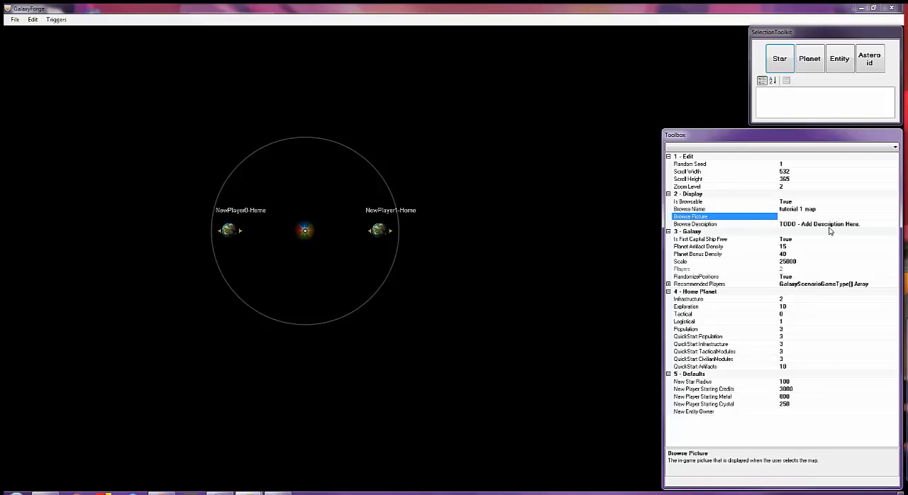
{"action": "mouse_move", "coordinate": [807, 229]}
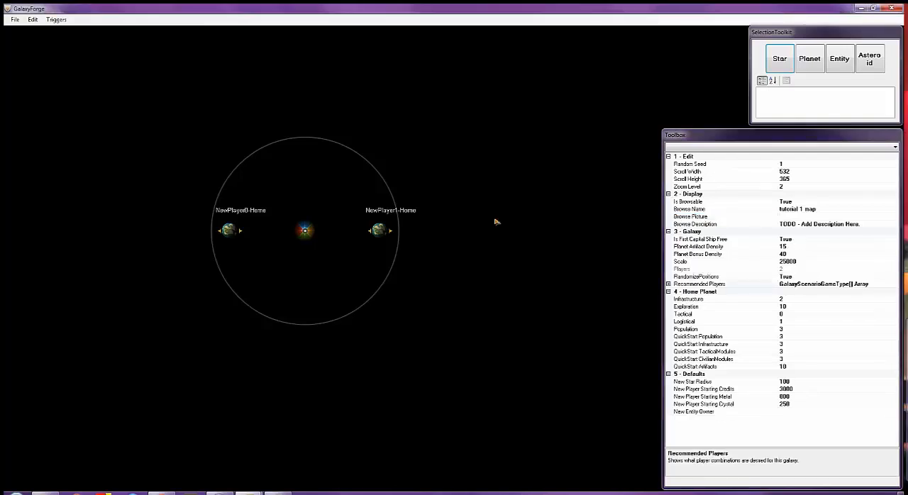
{"action": "mouse_move", "coordinate": [722, 303]}
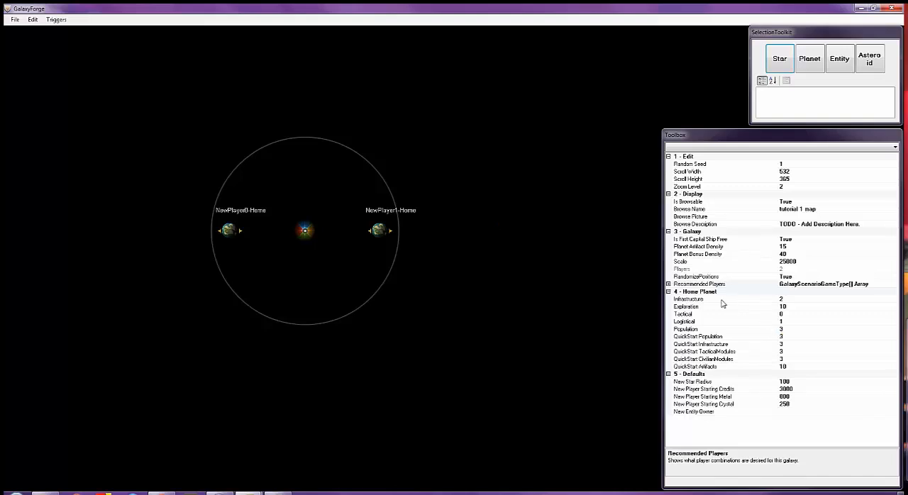
{"action": "mouse_move", "coordinate": [750, 343]}
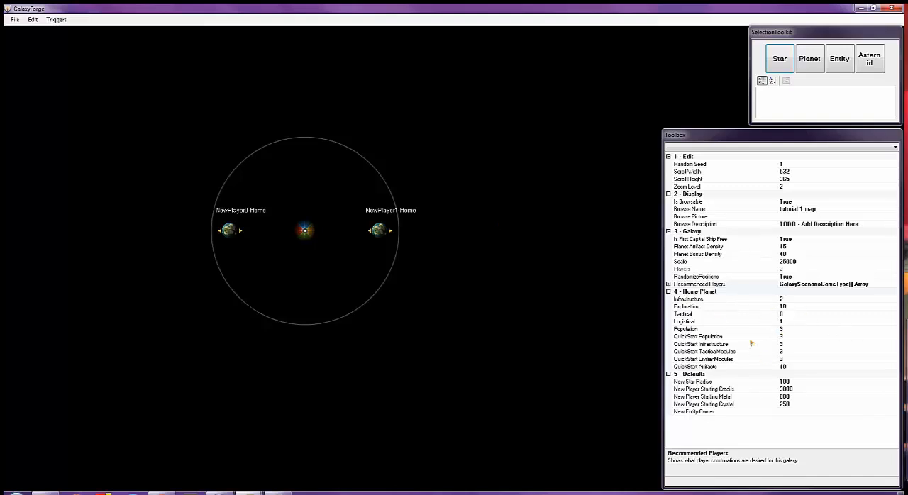
{"action": "mouse_move", "coordinate": [779, 293]}
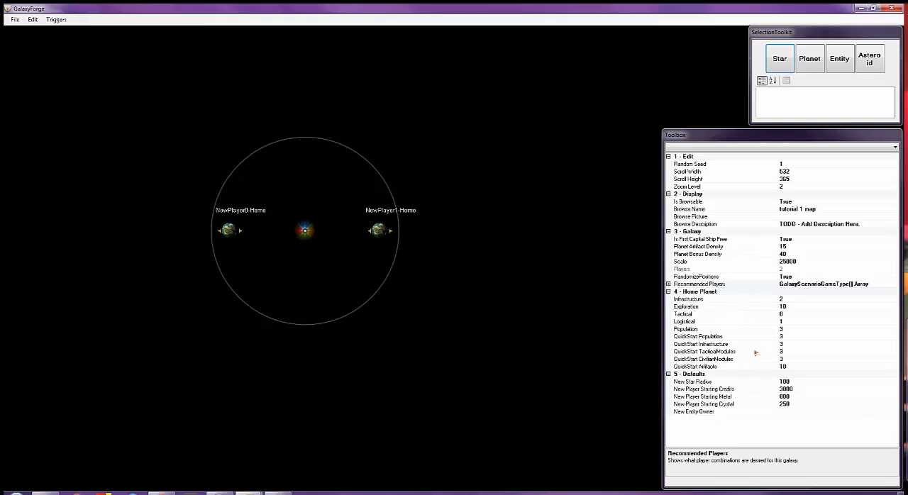
{"action": "mouse_move", "coordinate": [747, 308]}
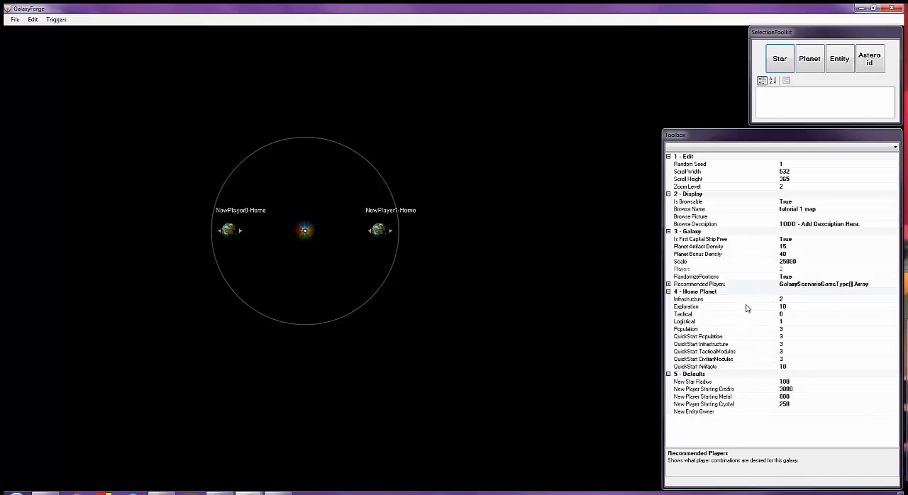
{"action": "mouse_move", "coordinate": [760, 415]}
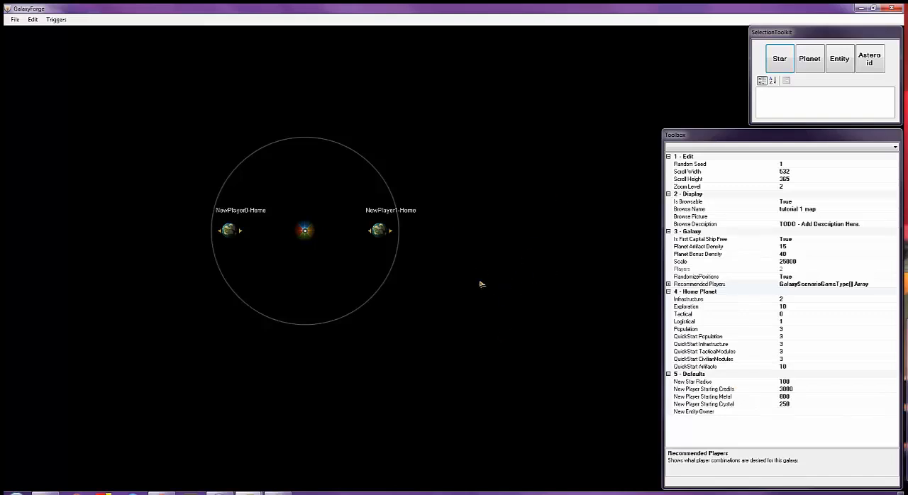
{"action": "mouse_move", "coordinate": [532, 268]}
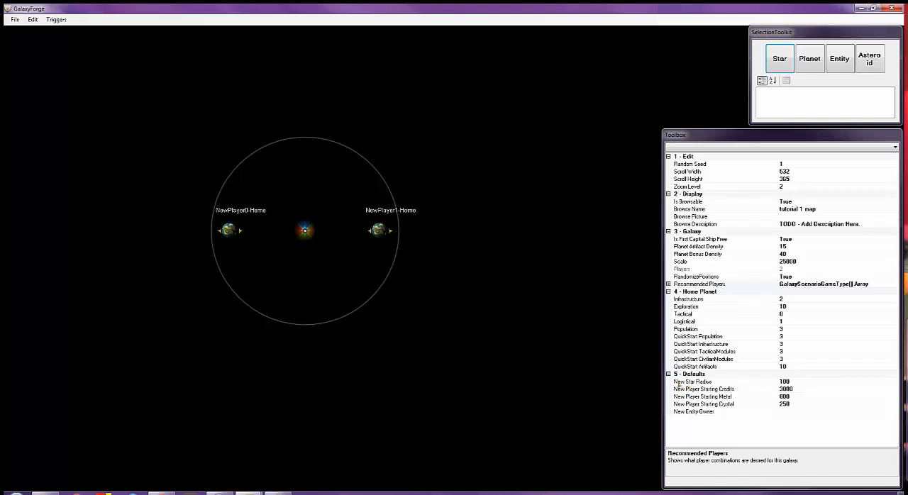
{"action": "mouse_move", "coordinate": [735, 421]}
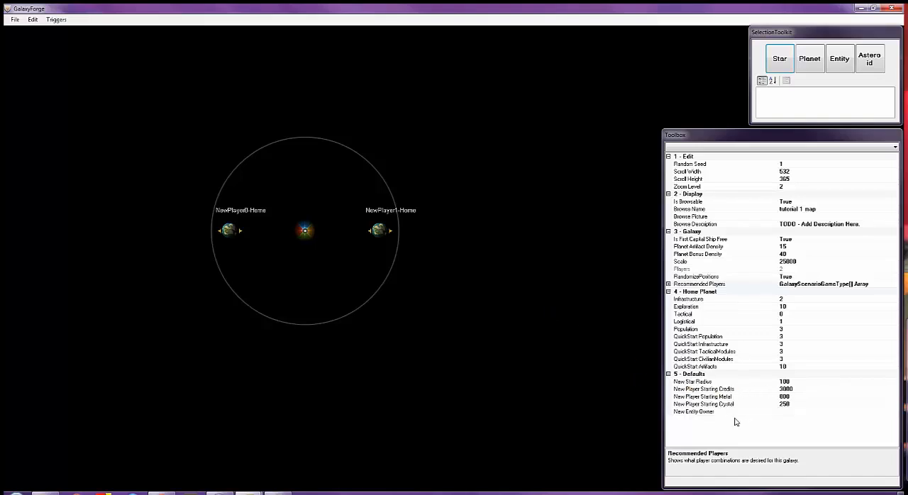
{"action": "mouse_move", "coordinate": [711, 416]}
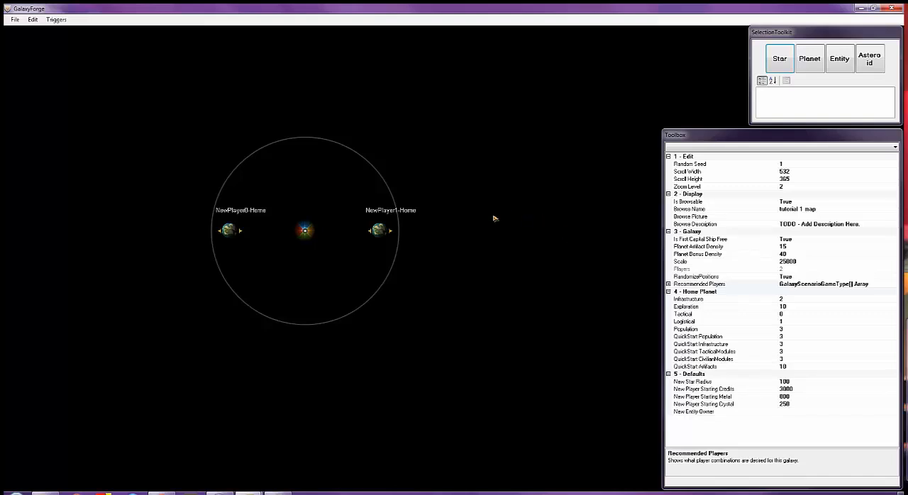
{"action": "mouse_move", "coordinate": [402, 236]}
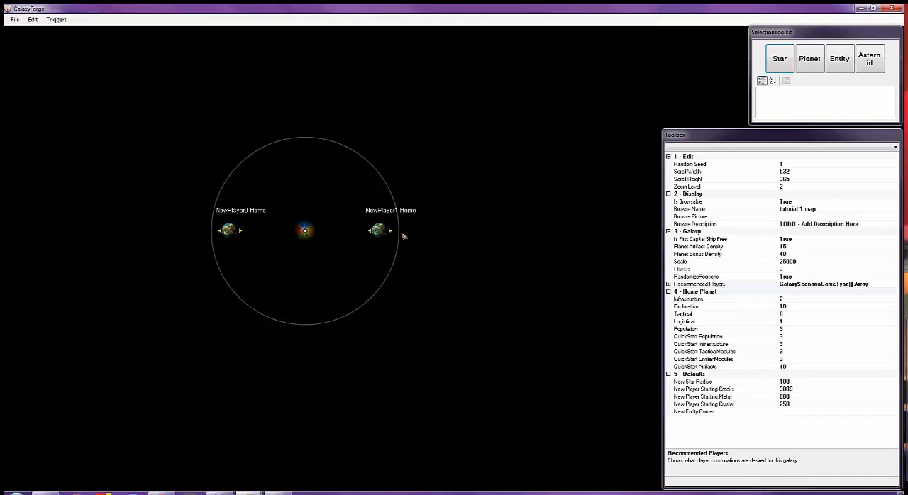
{"action": "mouse_move", "coordinate": [338, 176]}
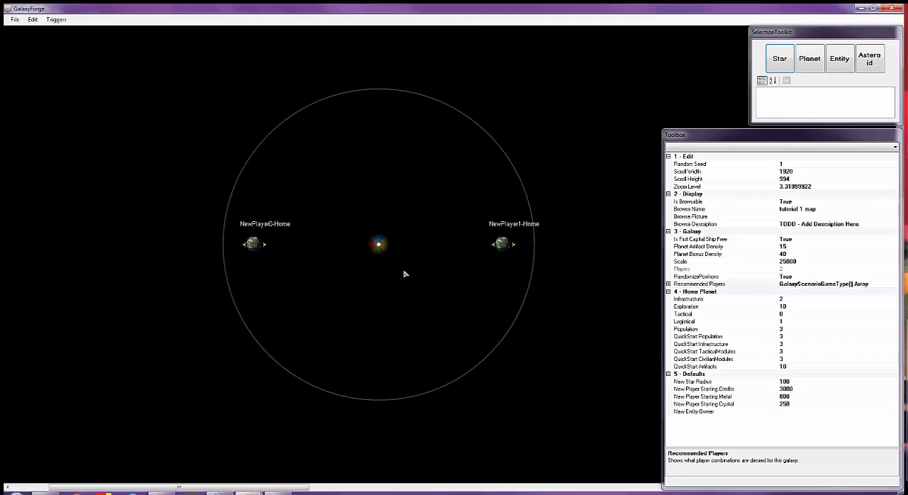
Add NewPlayer2 and NewPlayer3 in the Players dialog, giving four players
{"action": "left_click", "coordinate": [33, 19]}
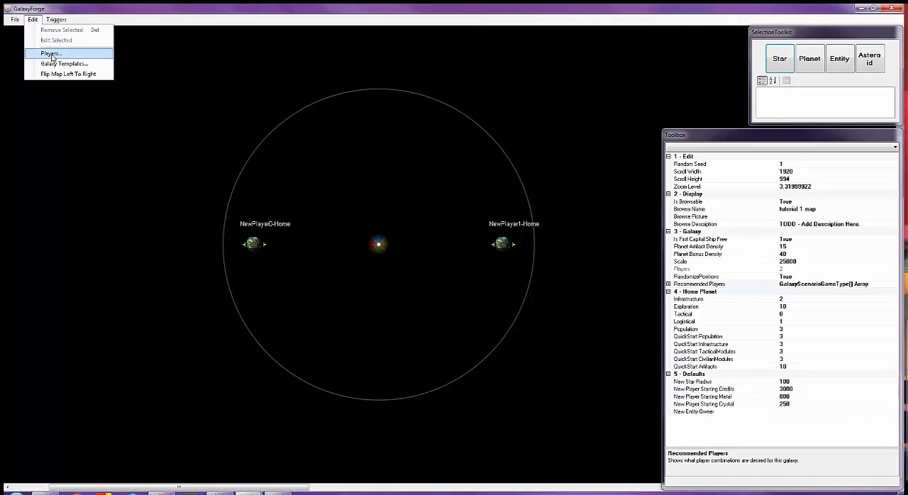
{"action": "left_click", "coordinate": [51, 53]}
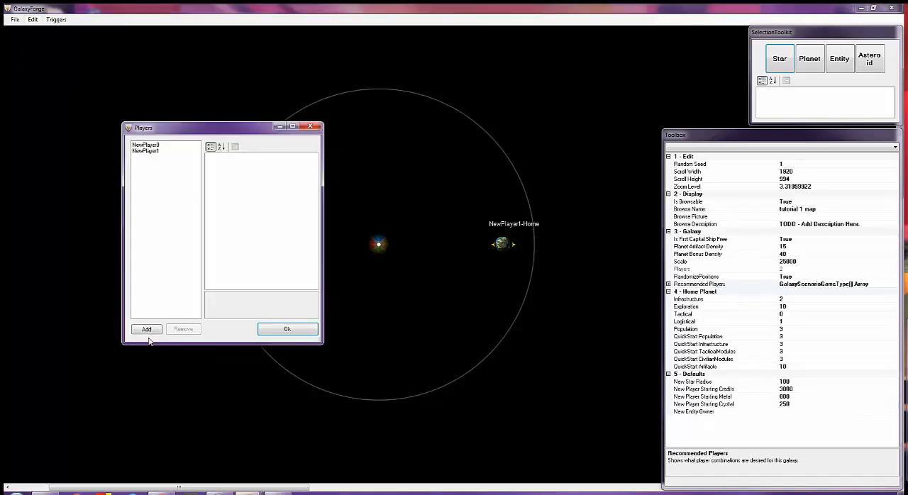
{"action": "left_click", "coordinate": [147, 329]}
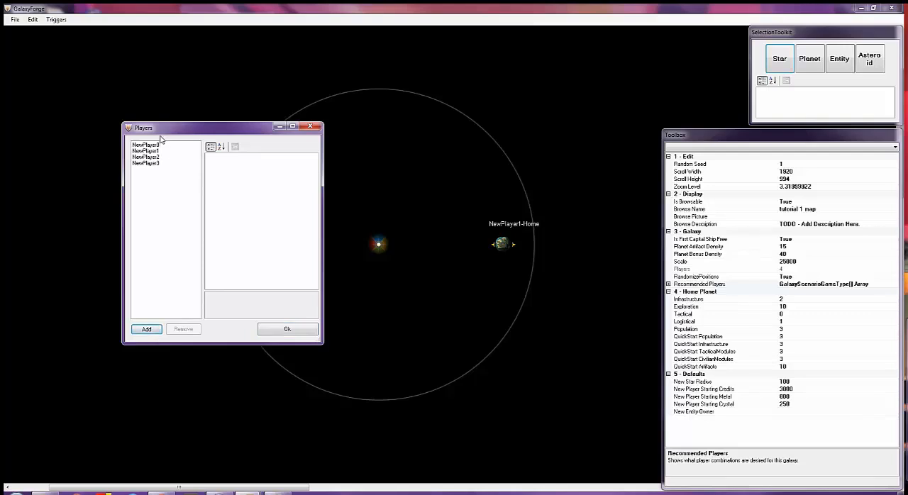
{"action": "left_click", "coordinate": [287, 328]}
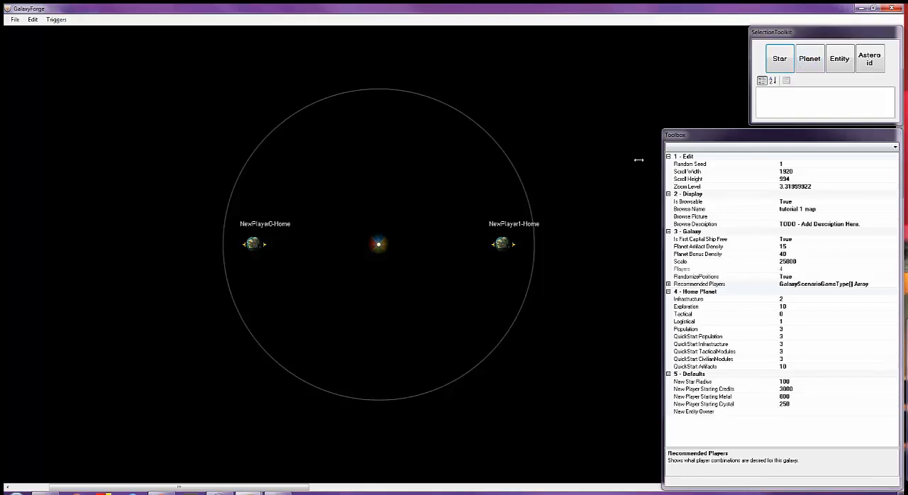
{"action": "mouse_move", "coordinate": [373, 156]}
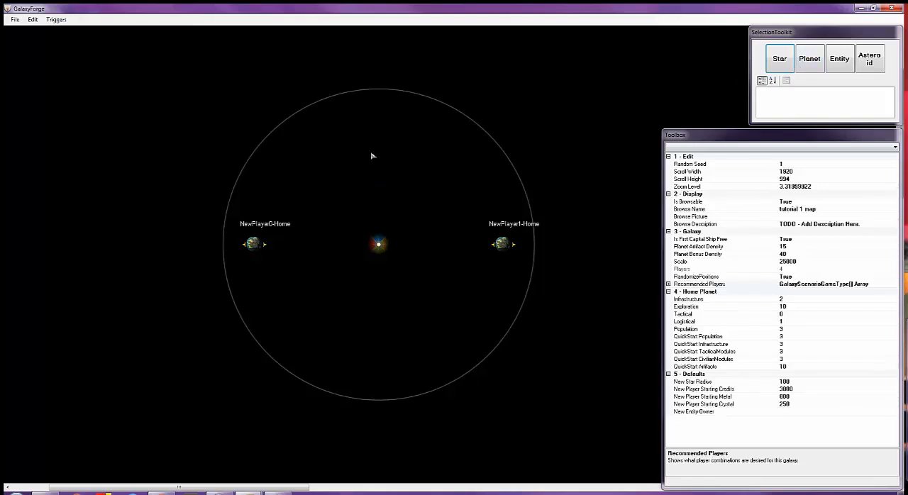
Add planets above and below the star as NewPlayer2 and NewPlayer3 home planets
{"action": "right_click", "coordinate": [372, 155]}
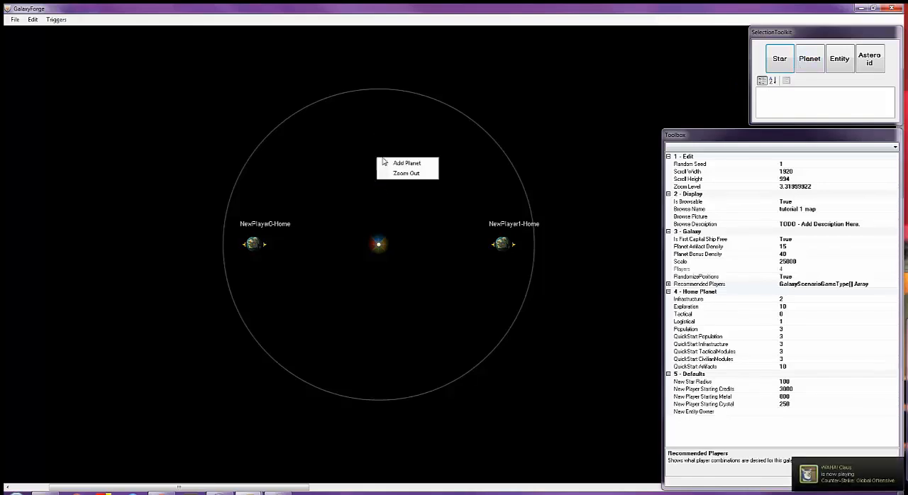
{"action": "mouse_move", "coordinate": [407, 163]}
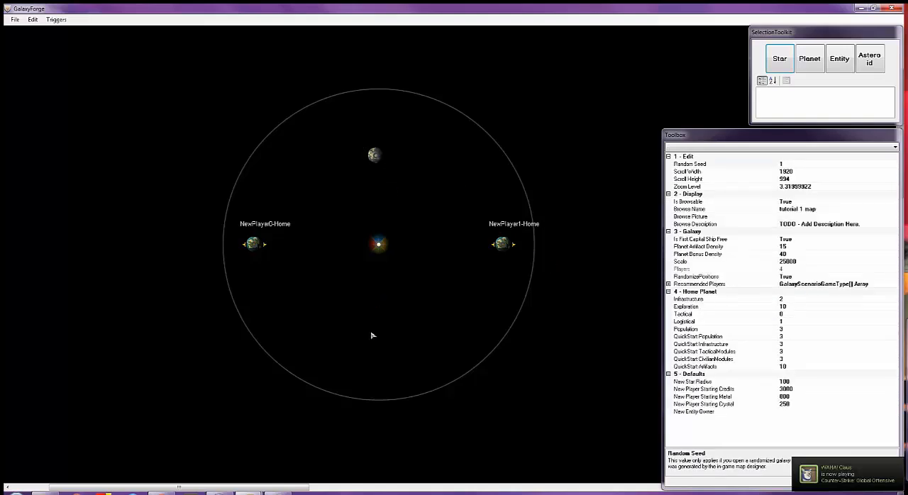
{"action": "left_click", "coordinate": [373, 335]}
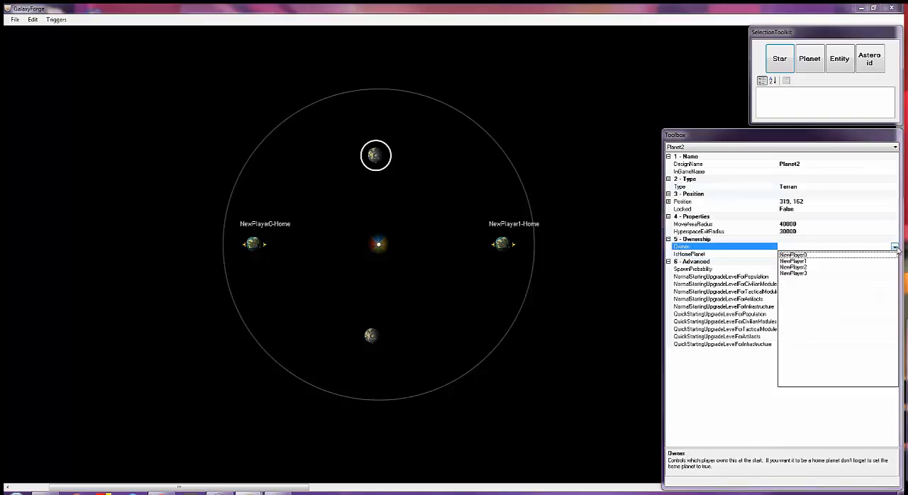
{"action": "left_click", "coordinate": [793, 268]}
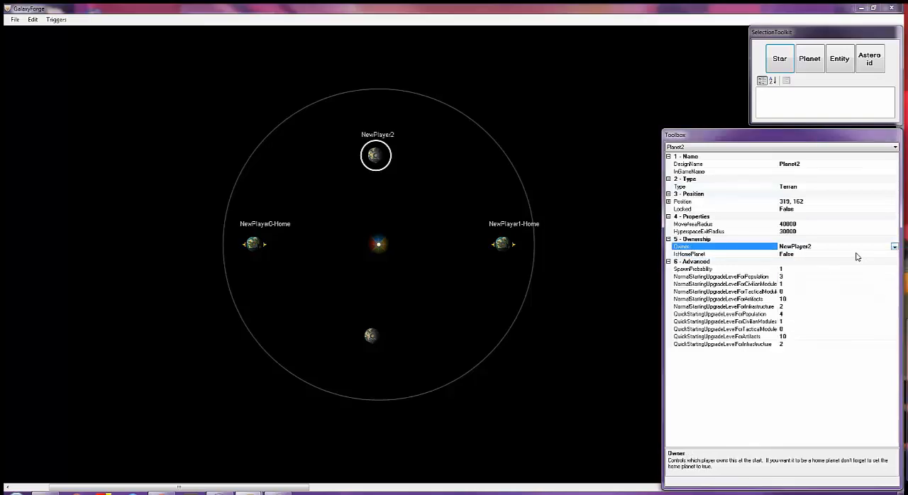
{"action": "left_click", "coordinate": [689, 254]}
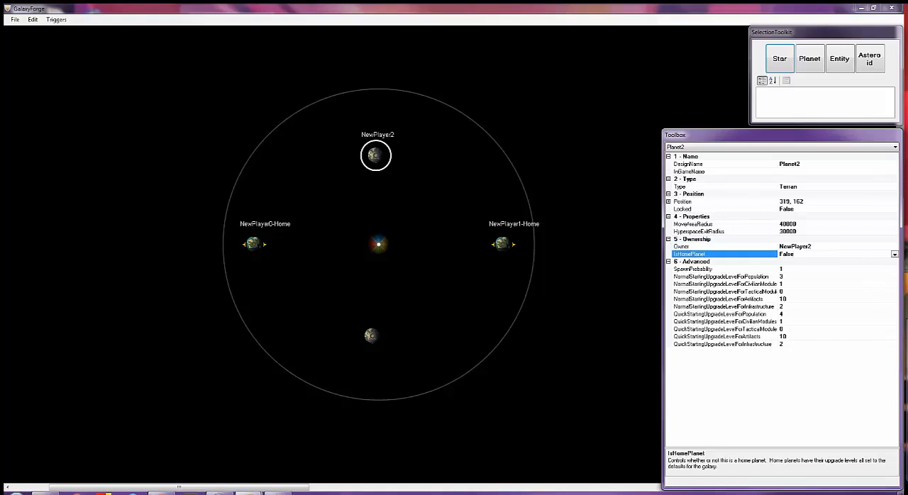
{"action": "left_click", "coordinate": [837, 254]}
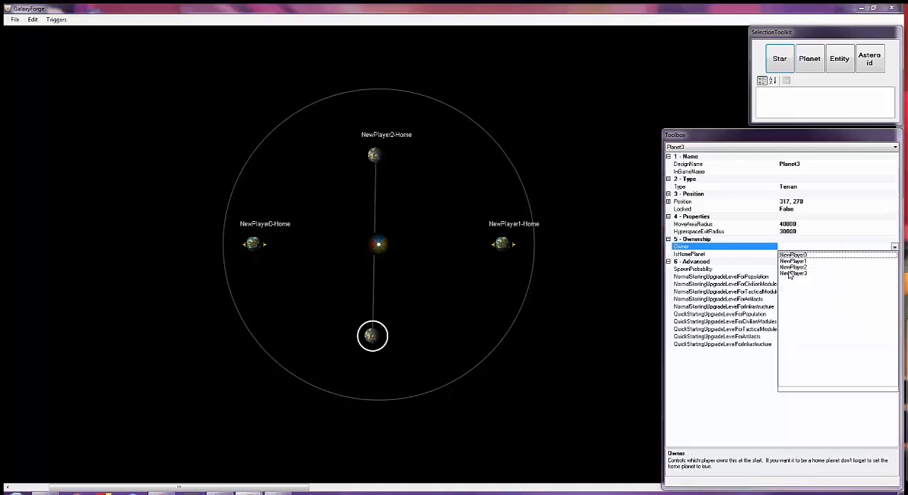
{"action": "left_click", "coordinate": [793, 274]}
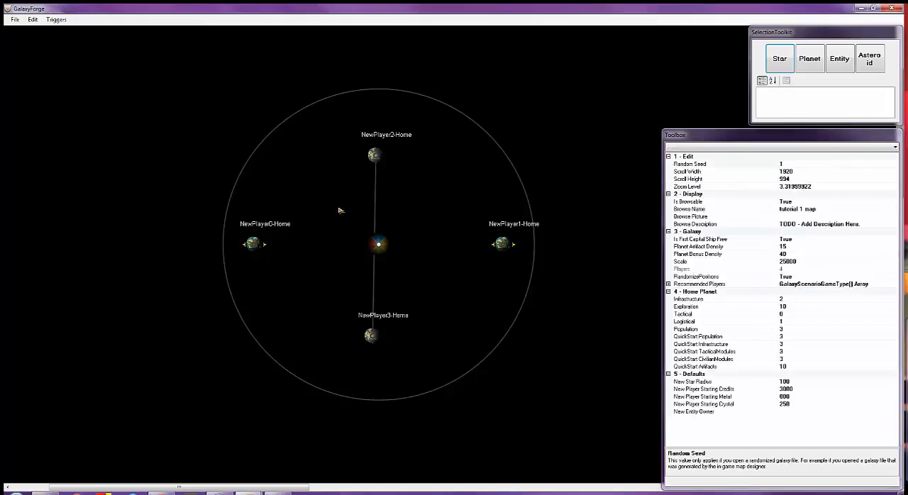
{"action": "mouse_move", "coordinate": [495, 240]}
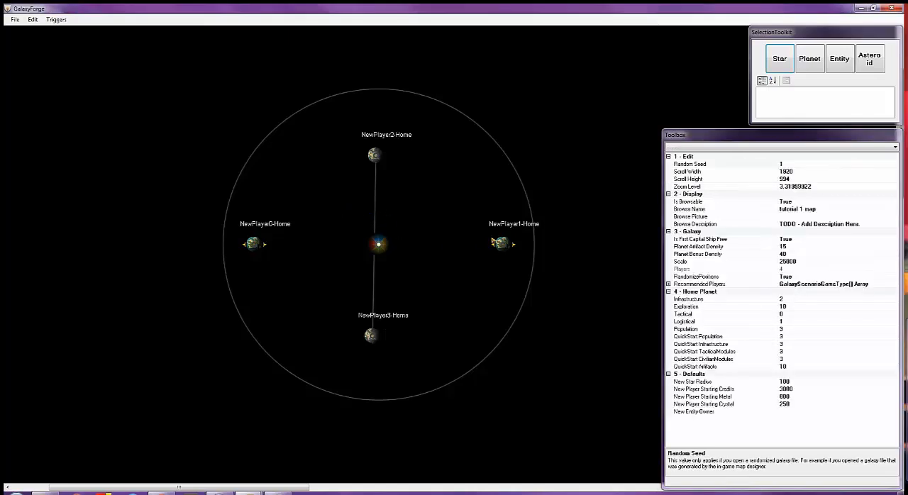
Connect the central star with phase lanes to the left and right home planets
{"action": "left_click", "coordinate": [378, 245]}
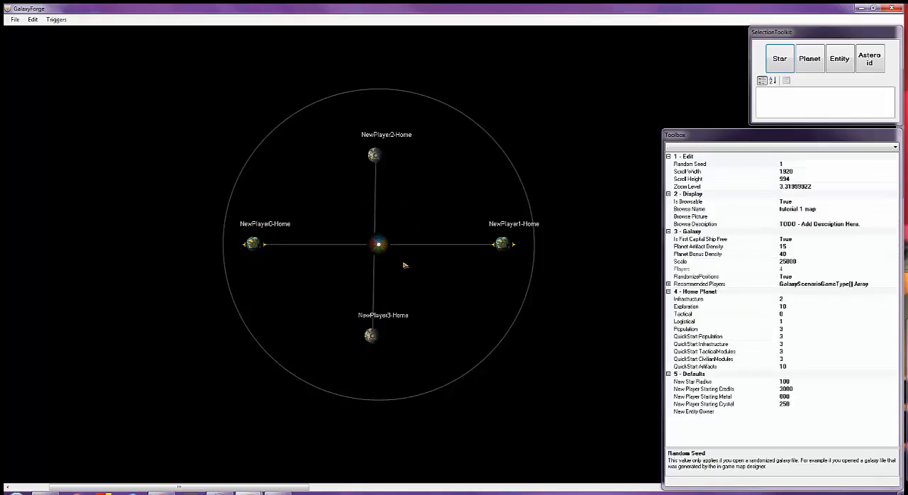
{"action": "mouse_move", "coordinate": [431, 242]}
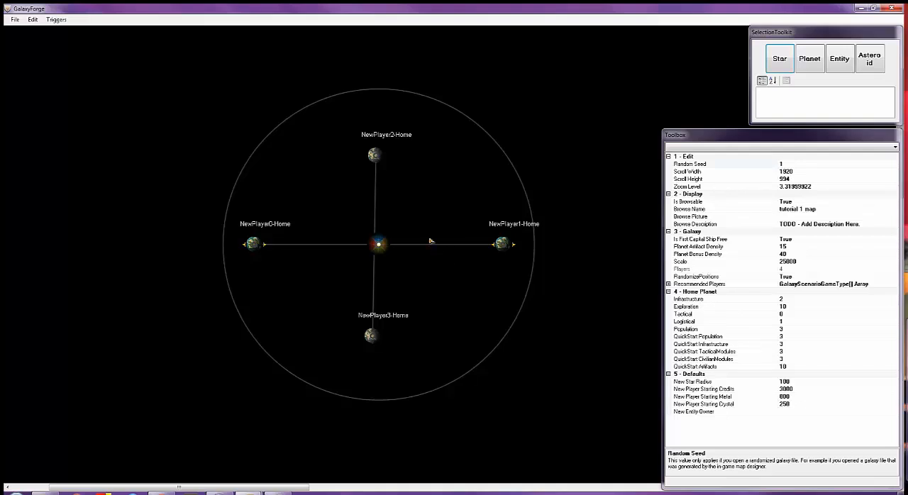
{"action": "mouse_move", "coordinate": [439, 215]}
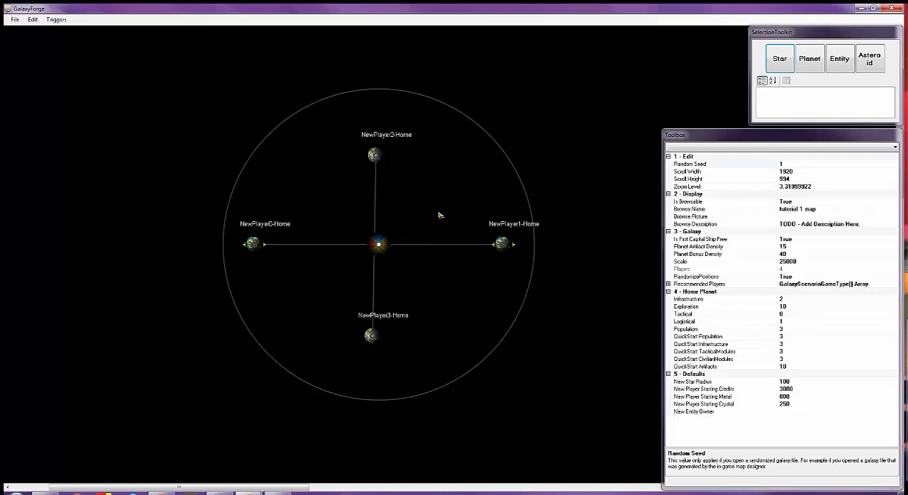
{"action": "mouse_move", "coordinate": [436, 203]}
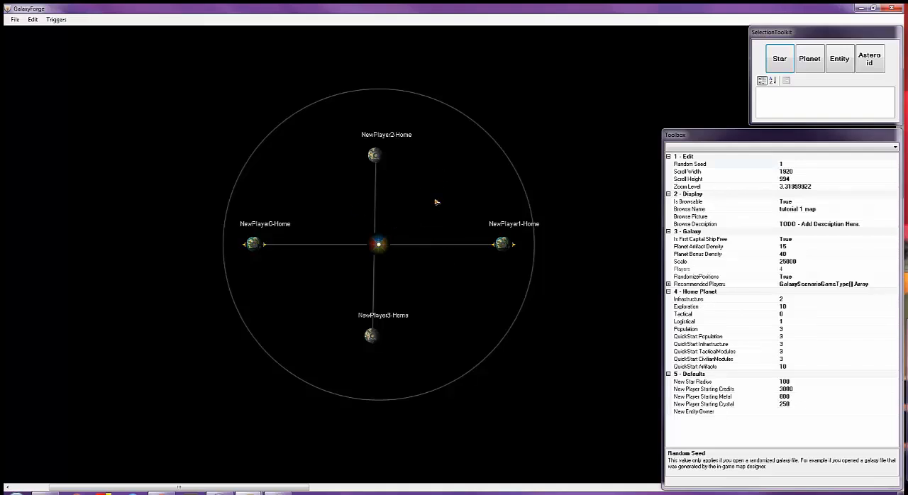
{"action": "mouse_move", "coordinate": [437, 233]}
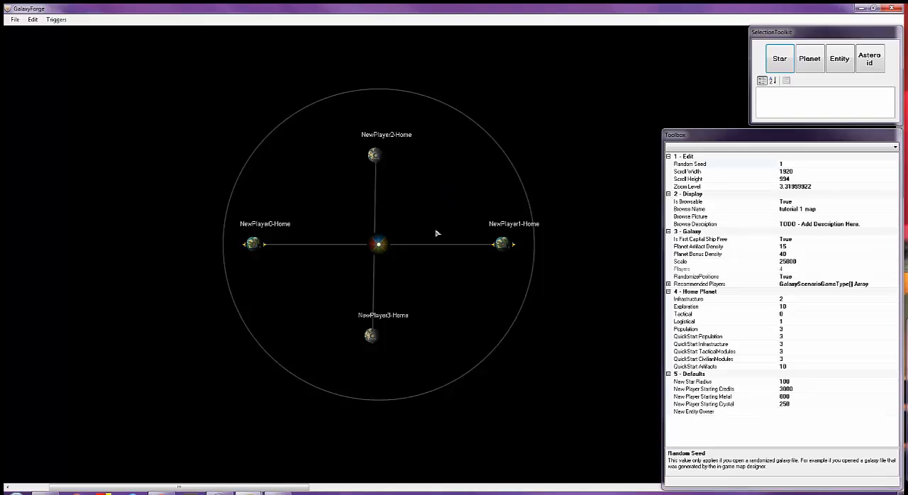
{"action": "mouse_move", "coordinate": [457, 285]}
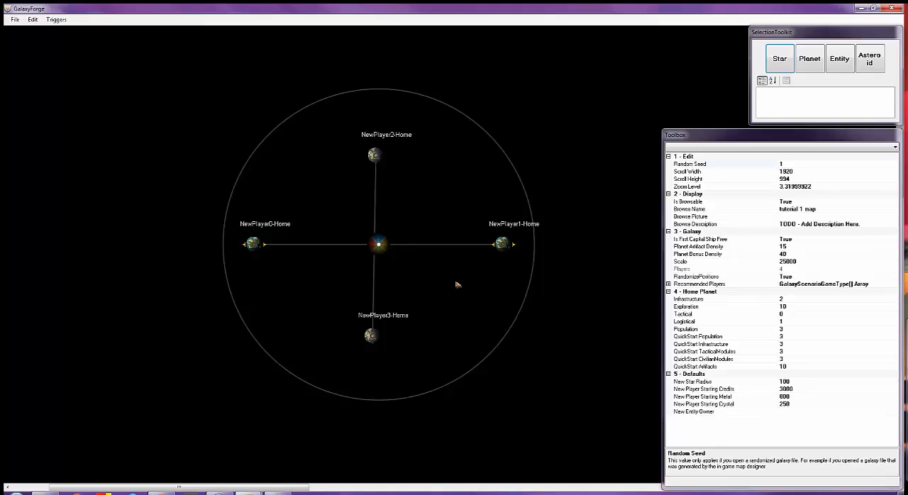
{"action": "mouse_move", "coordinate": [805, 165]}
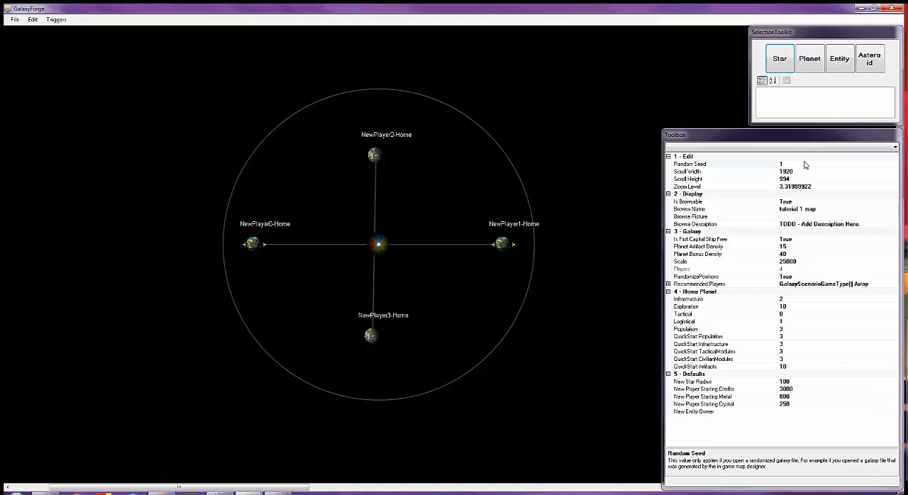
Set Planet Artifact Density to 80 and Planet Bonus Density to 60
{"action": "left_click", "coordinate": [702, 164]}
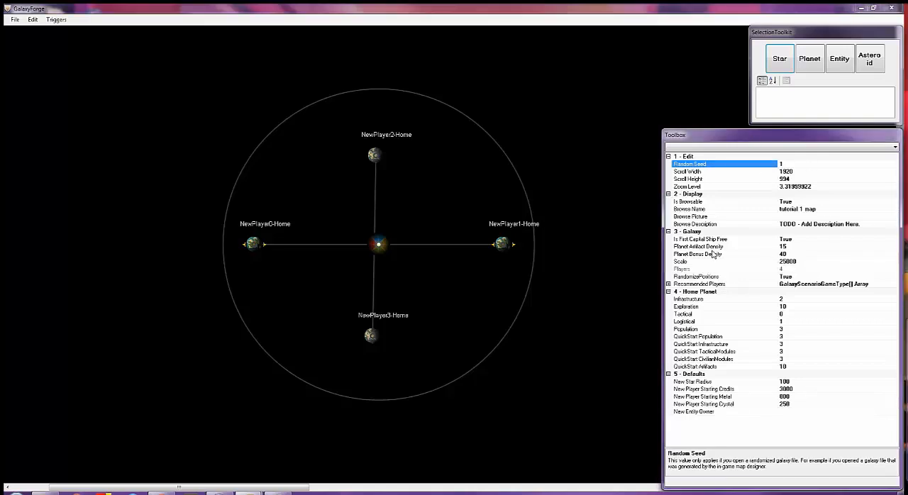
{"action": "mouse_move", "coordinate": [784, 251]}
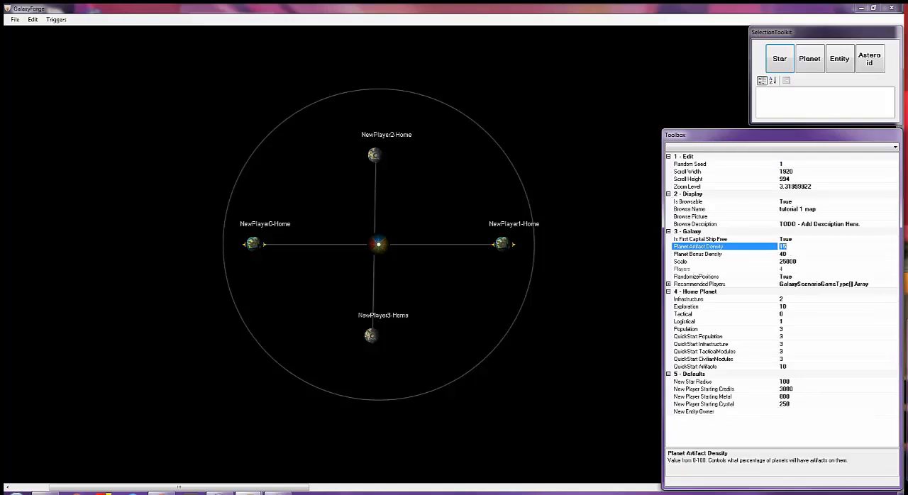
{"action": "left_click", "coordinate": [697, 254]}
{"action": "type", "text": "80"}
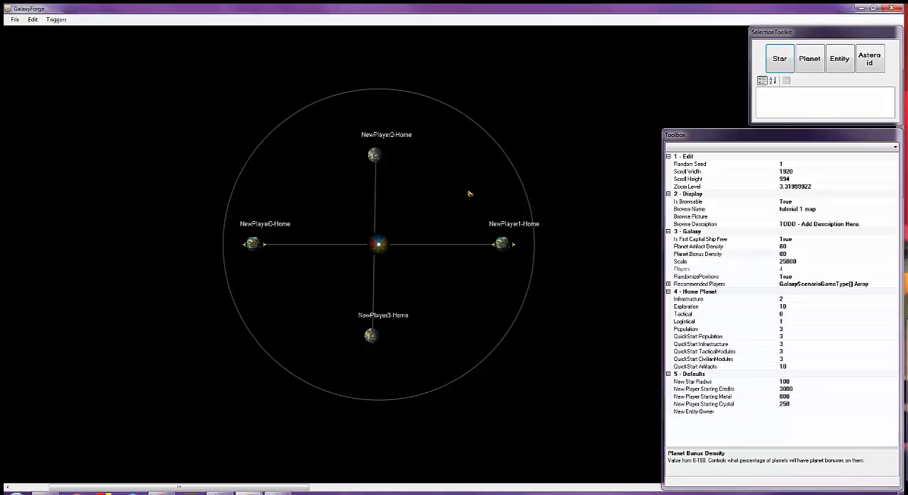
{"action": "mouse_move", "coordinate": [446, 195]}
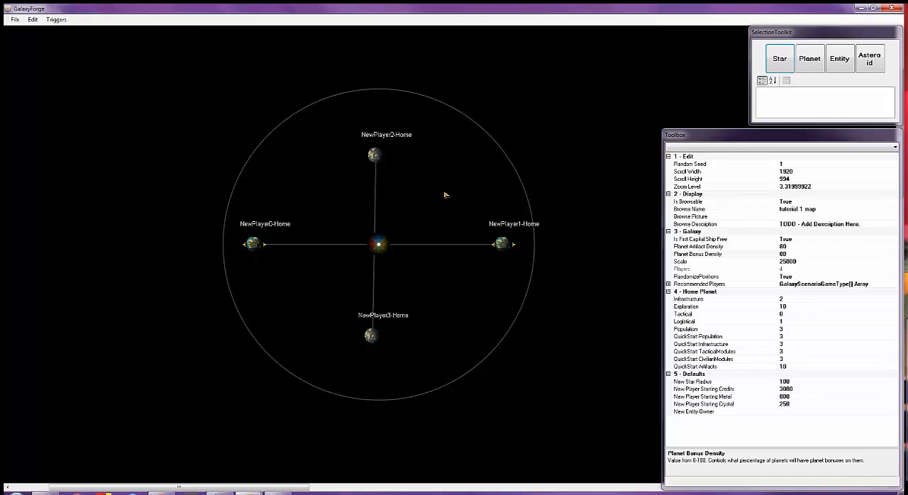
{"action": "mouse_move", "coordinate": [446, 195]}
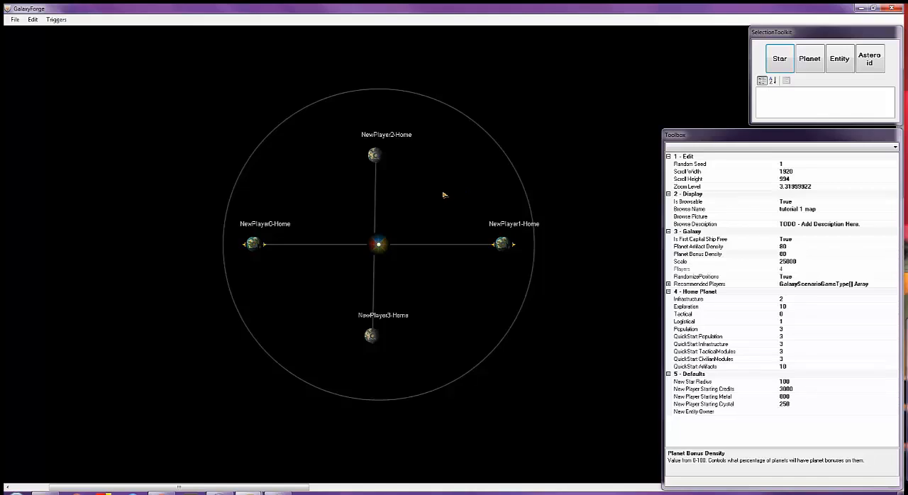
Give players 300000 starting credits, 2500 crystal and 8000 metal in the Players dialog
{"action": "left_click", "coordinate": [32, 20]}
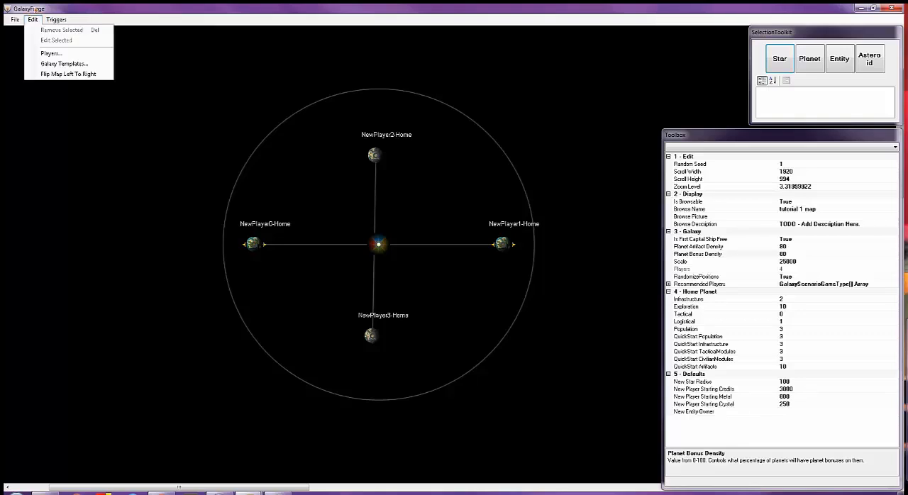
{"action": "left_click", "coordinate": [50, 53]}
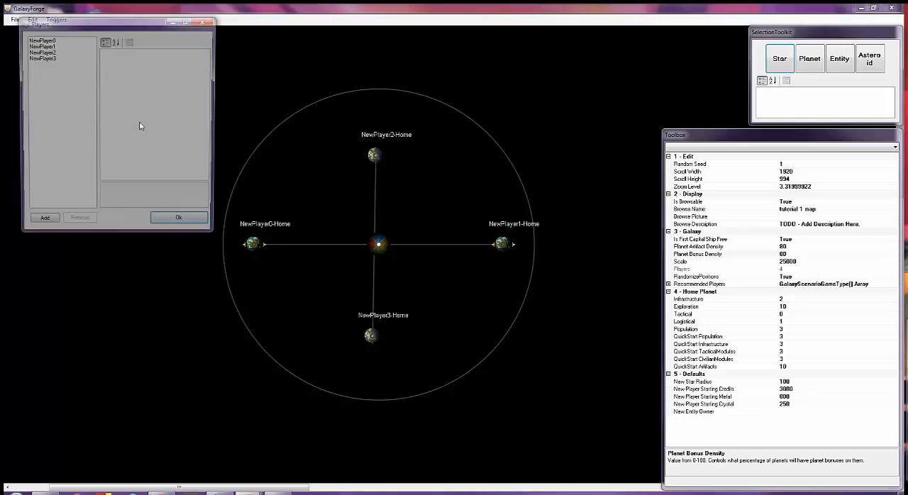
{"action": "left_click_drag", "start_coordinate": [117, 22], "coordinate": [454, 133]}
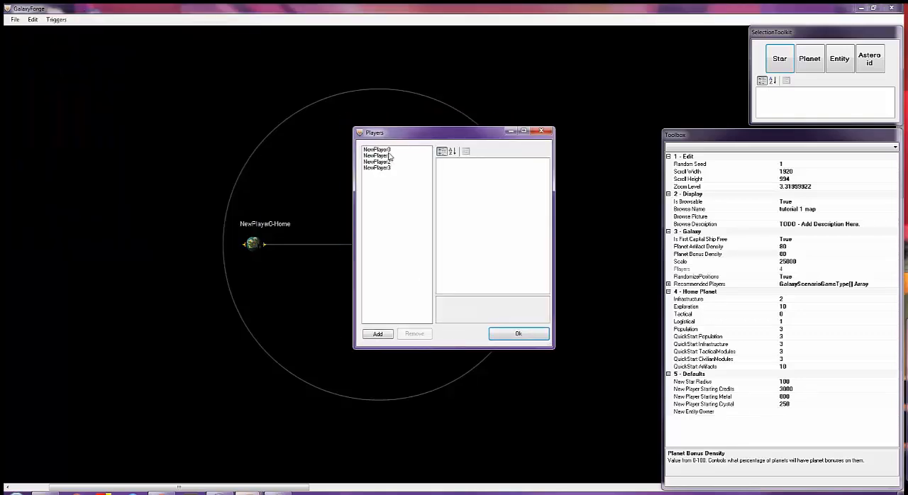
{"action": "left_click", "coordinate": [376, 150]}
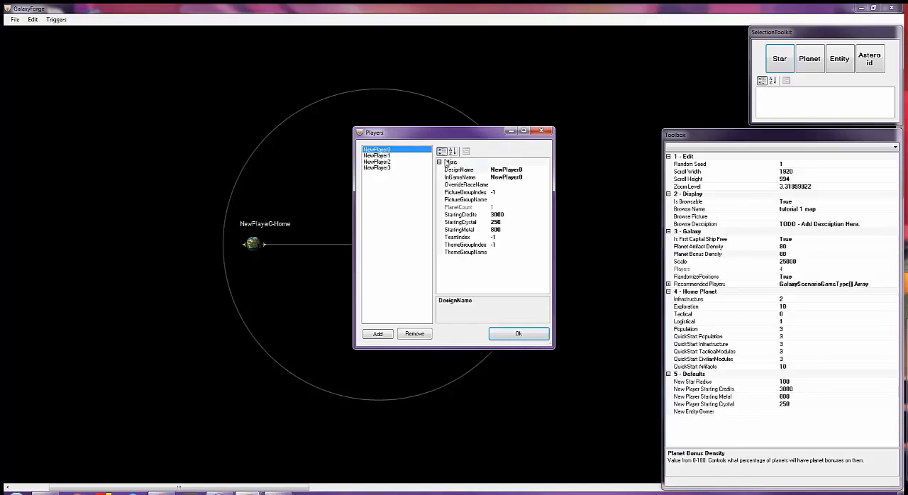
{"action": "mouse_move", "coordinate": [509, 225]}
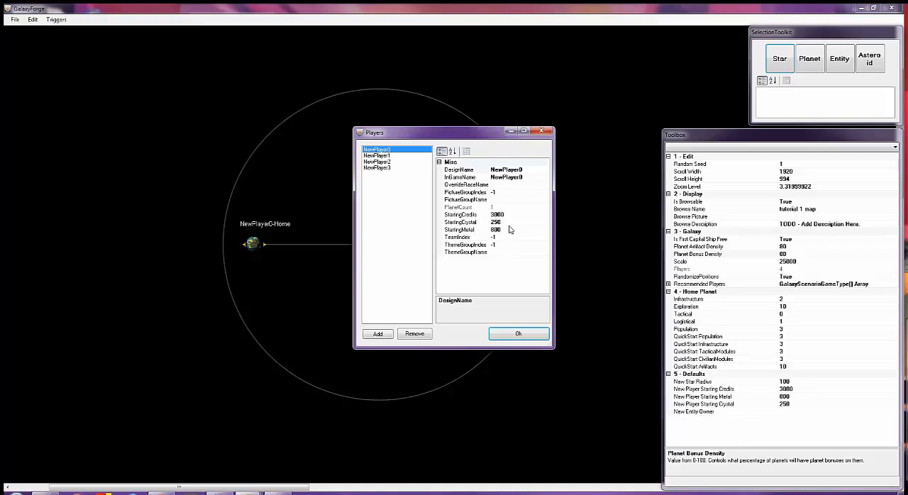
{"action": "left_click", "coordinate": [461, 214]}
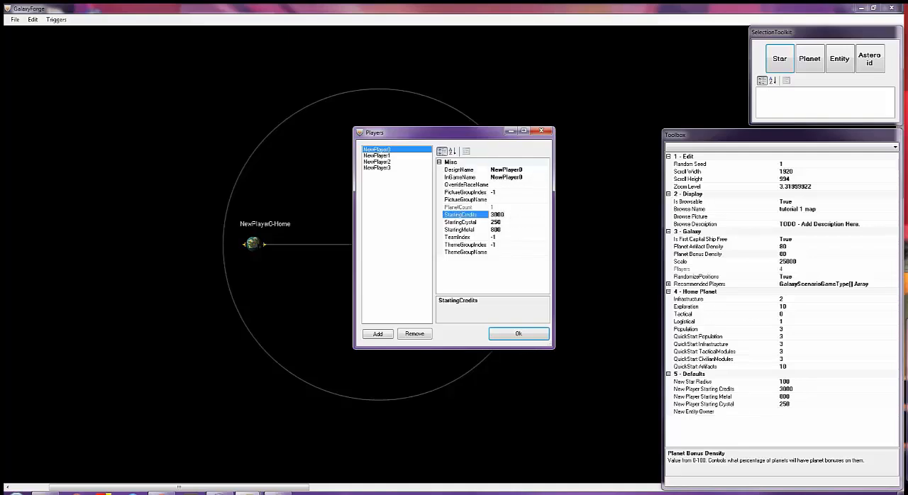
{"action": "left_click", "coordinate": [460, 222]}
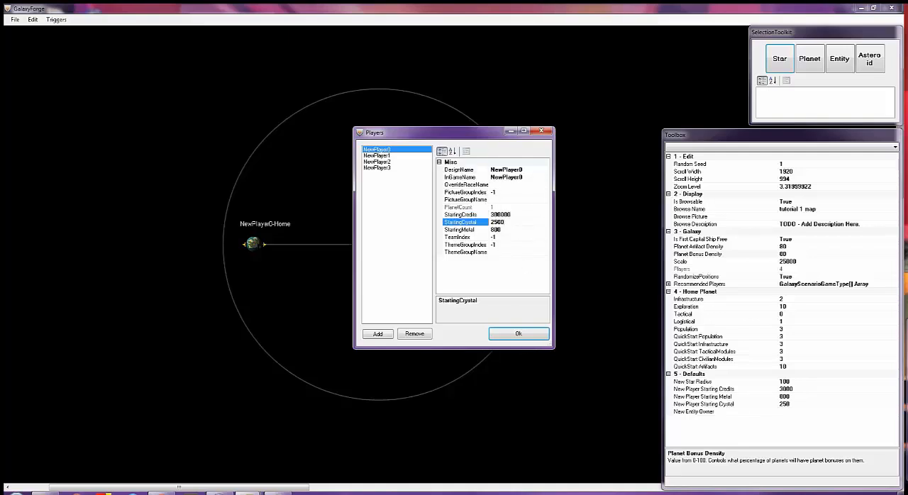
{"action": "left_click", "coordinate": [377, 155]}
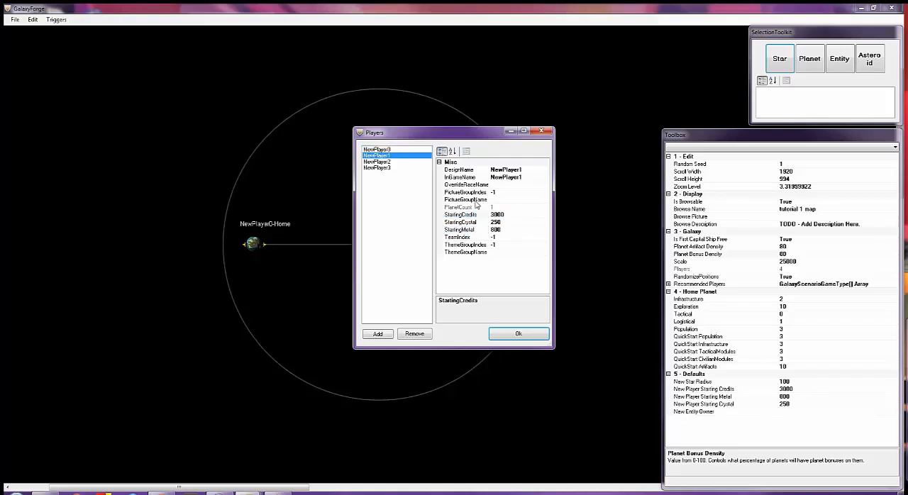
{"action": "left_click", "coordinate": [464, 229]}
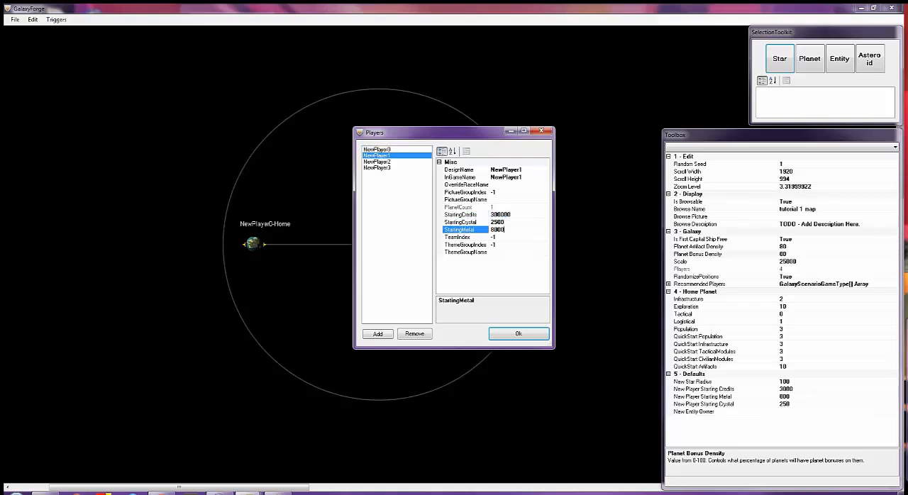
{"action": "left_click", "coordinate": [377, 162]}
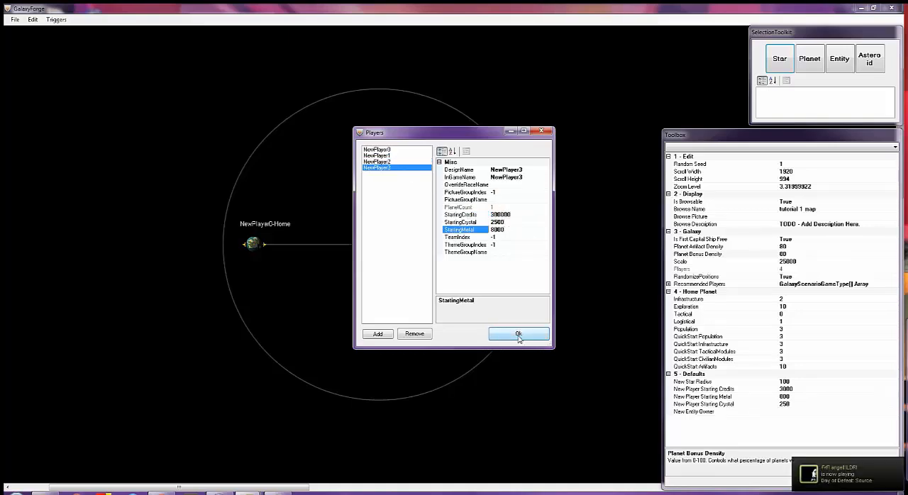
{"action": "left_click", "coordinate": [519, 334]}
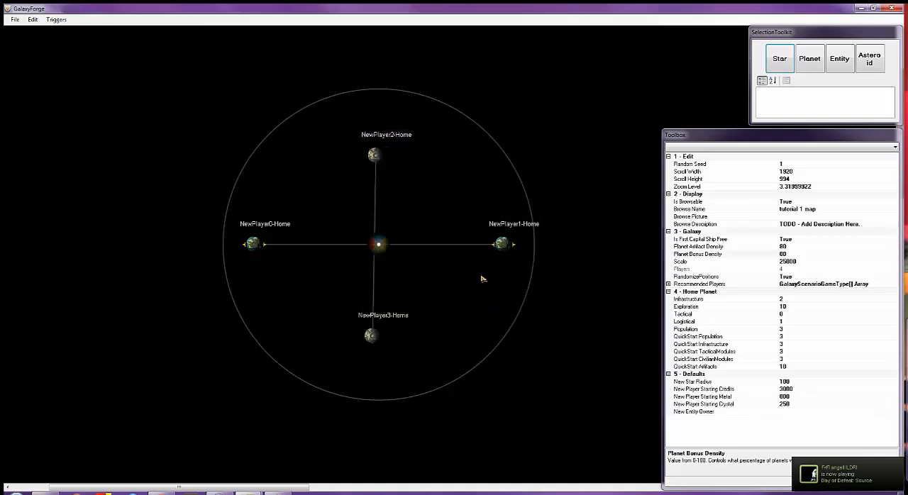
{"action": "mouse_move", "coordinate": [469, 227]}
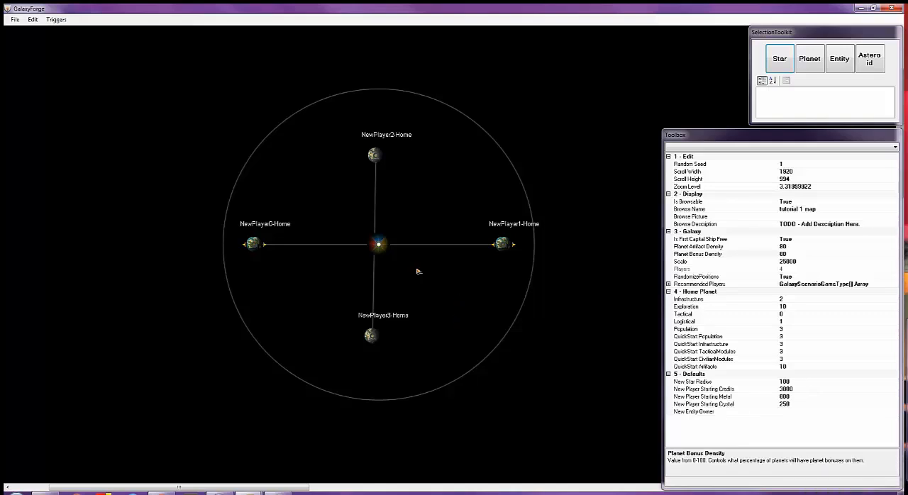
{"action": "mouse_move", "coordinate": [450, 291]}
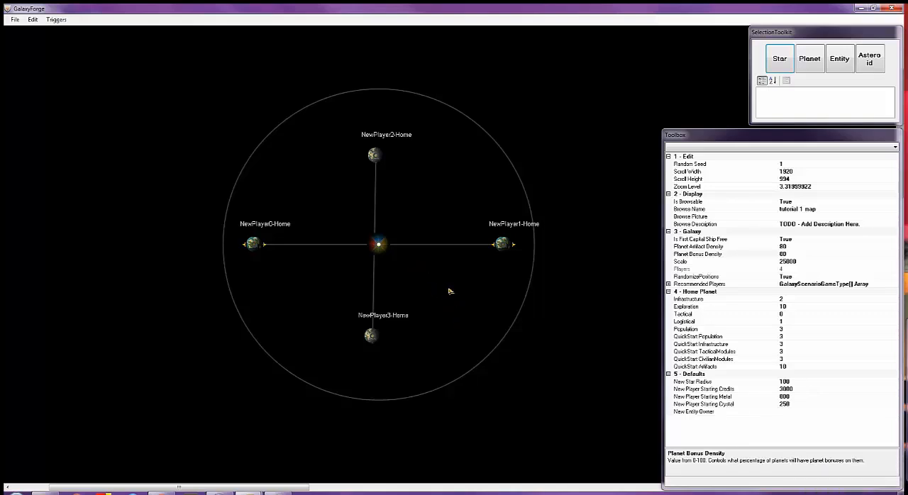
{"action": "mouse_move", "coordinate": [459, 292]}
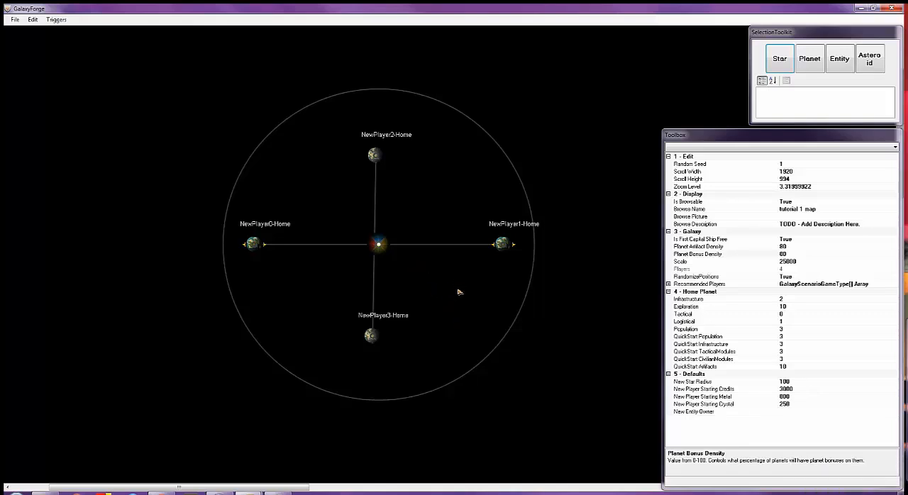
{"action": "mouse_move", "coordinate": [439, 306]}
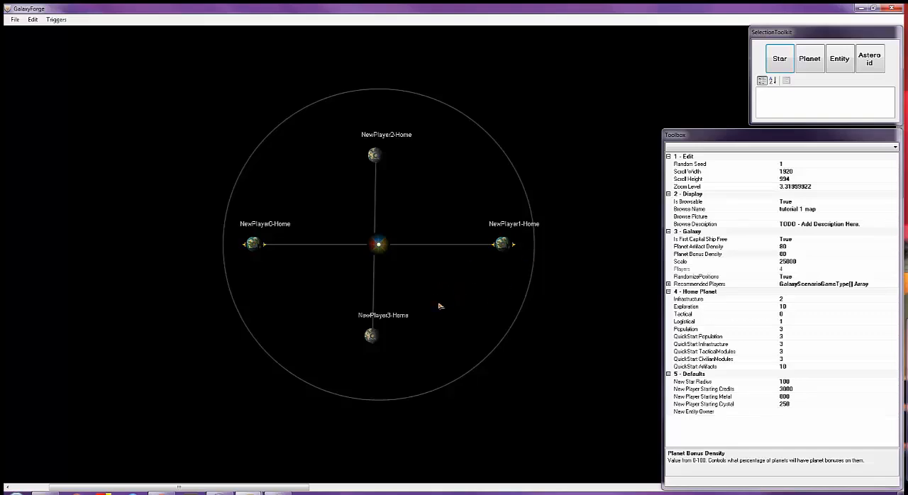
{"action": "mouse_move", "coordinate": [423, 294]}
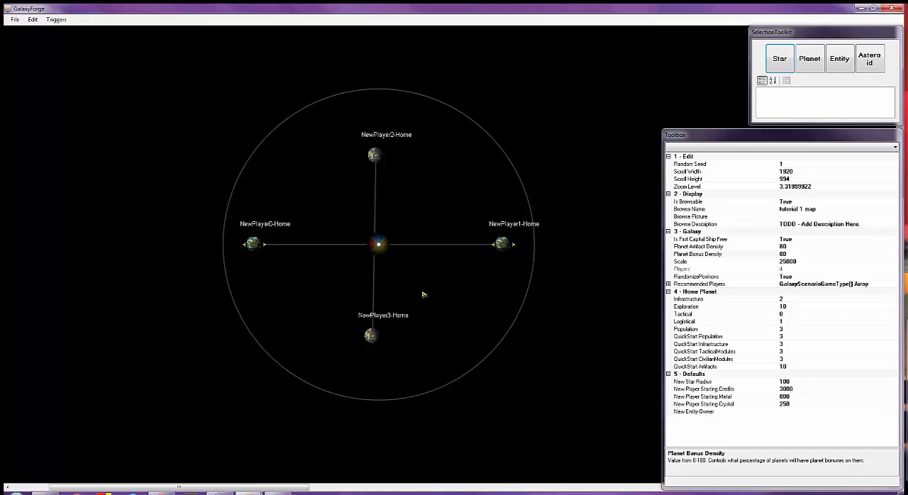
{"action": "mouse_move", "coordinate": [453, 303]}
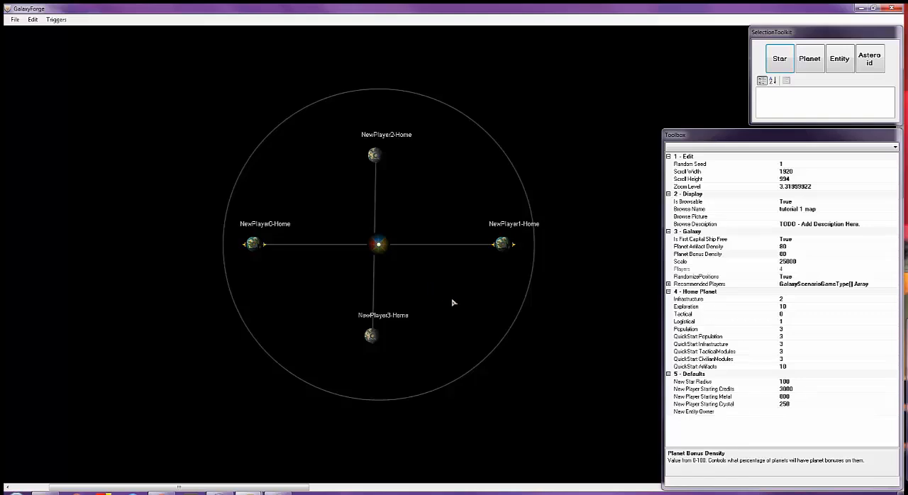
{"action": "mouse_move", "coordinate": [443, 293]}
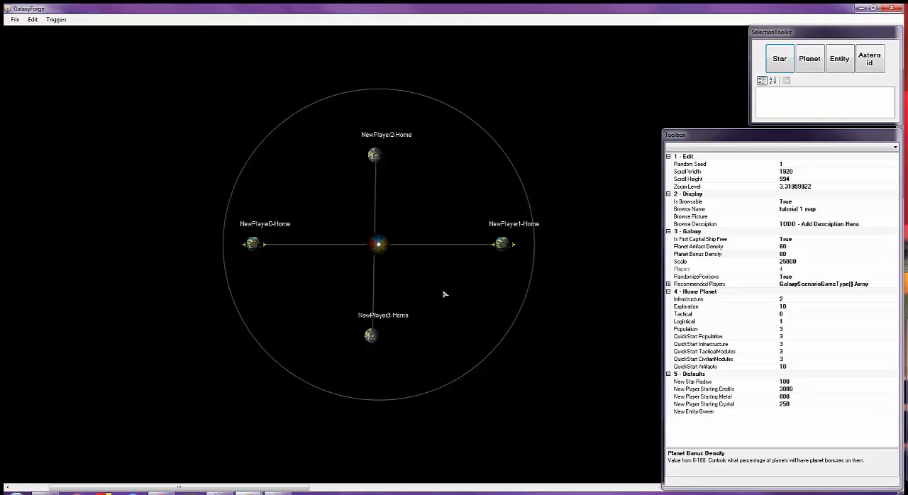
Add extra planets between the home worlds and lane them to the central star
{"action": "right_click", "coordinate": [438, 297]}
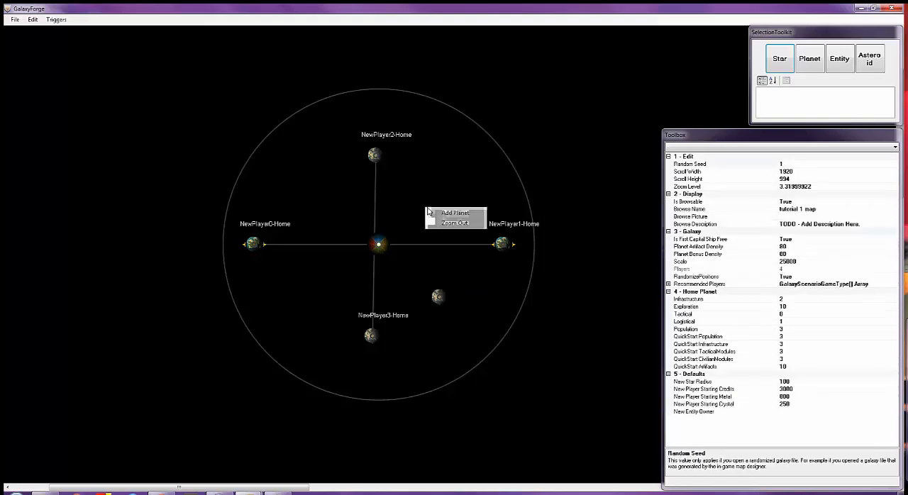
{"action": "left_click", "coordinate": [455, 213]}
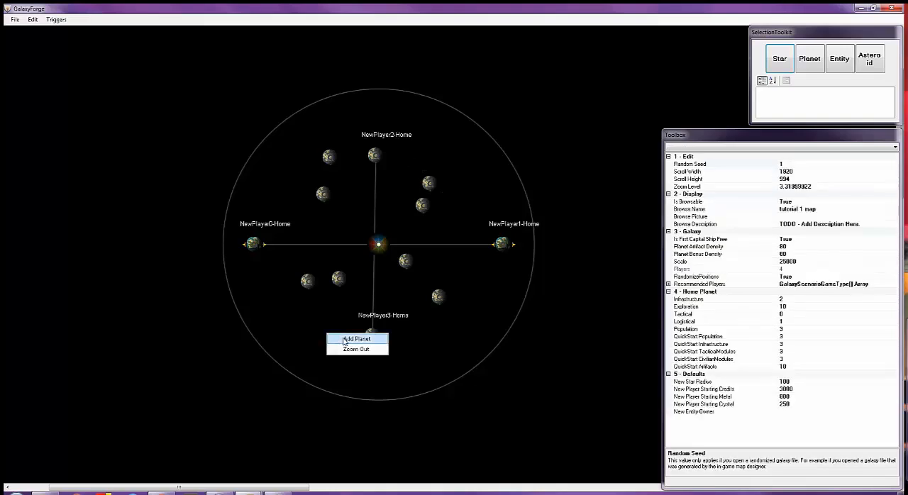
{"action": "left_click", "coordinate": [355, 338]}
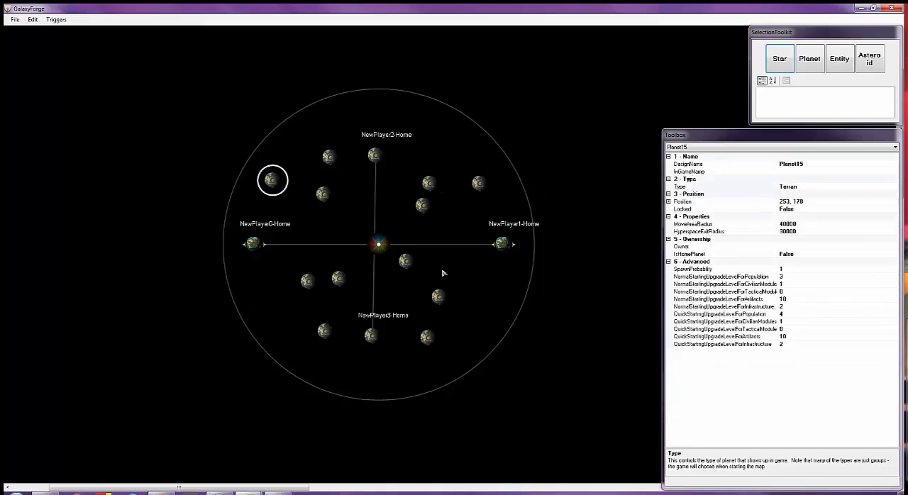
{"action": "left_click", "coordinate": [428, 183]}
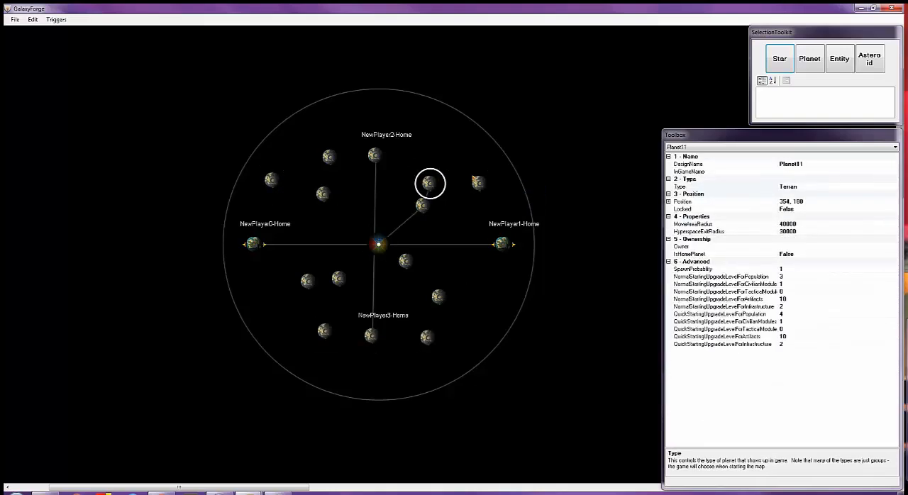
{"action": "left_click", "coordinate": [428, 338]}
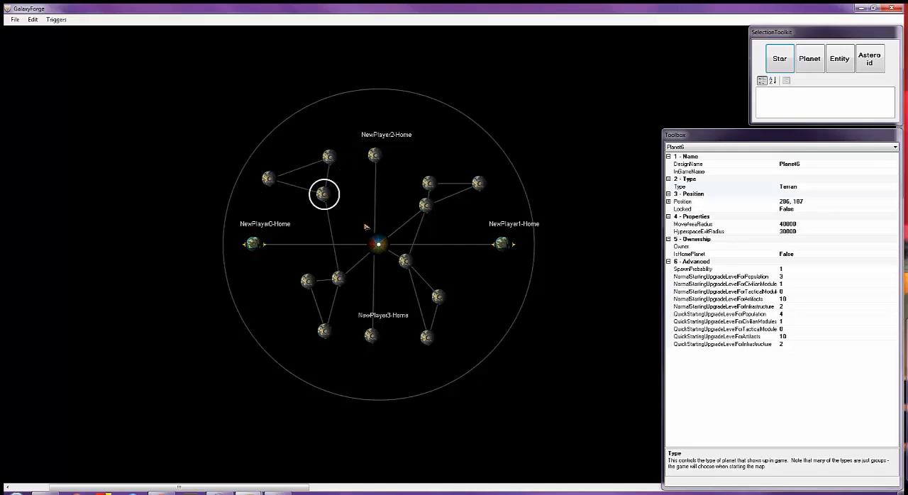
{"action": "left_click", "coordinate": [378, 245]}
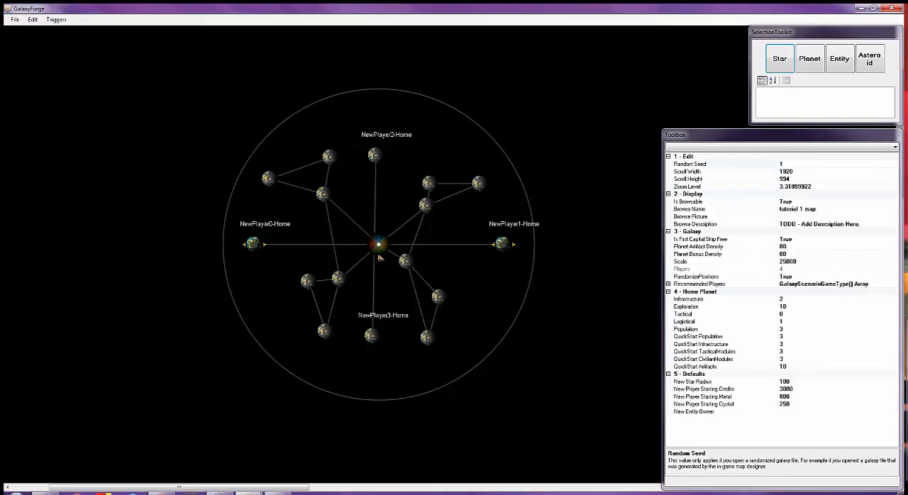
{"action": "mouse_move", "coordinate": [361, 209]}
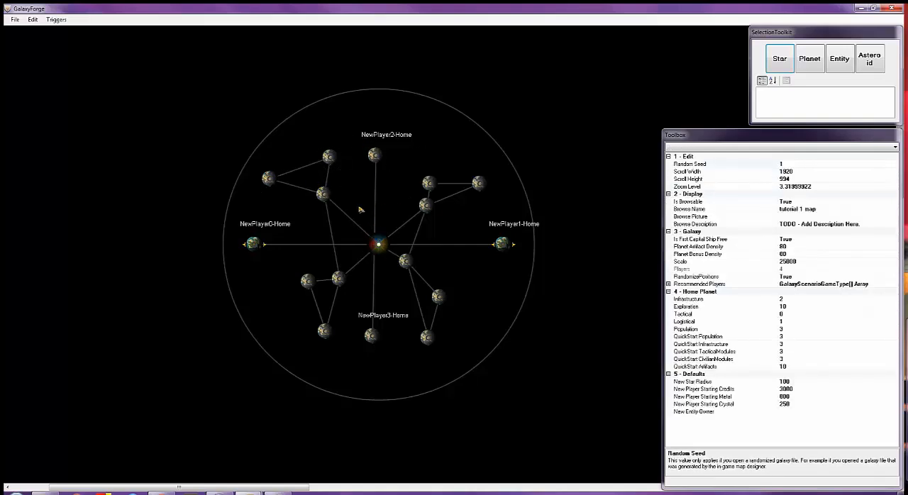
{"action": "mouse_move", "coordinate": [408, 261]}
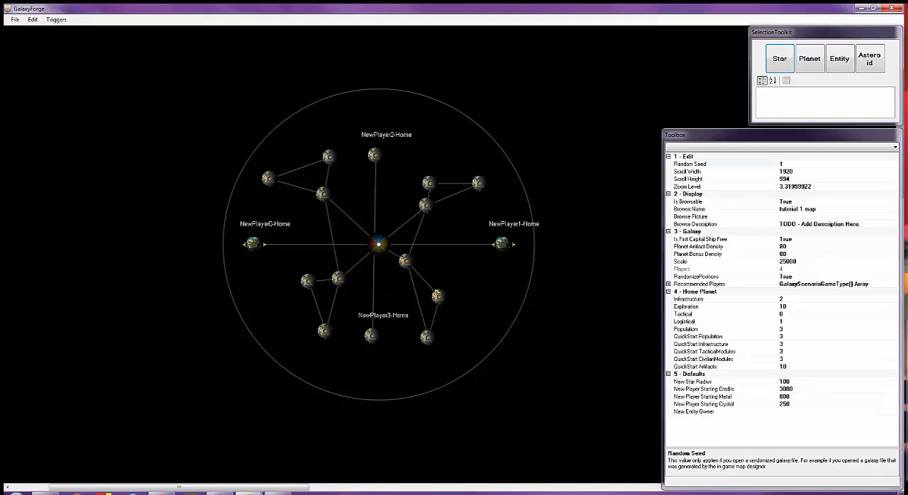
Make Planet4 a PirateBase and open its spawn template dialog
{"action": "left_click", "coordinate": [438, 296]}
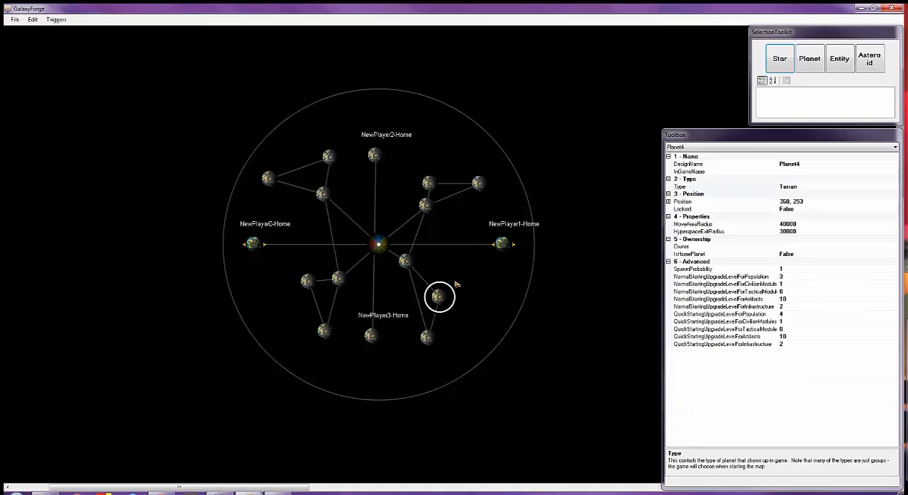
{"action": "mouse_move", "coordinate": [811, 170]}
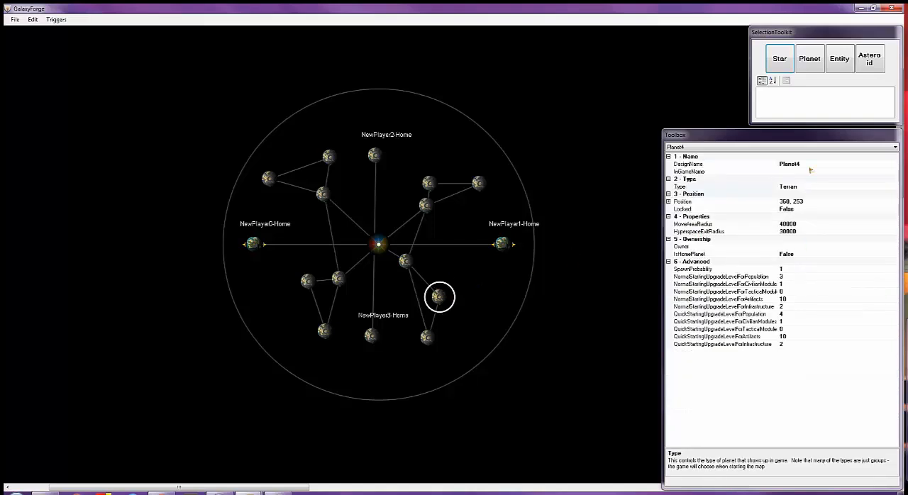
{"action": "mouse_move", "coordinate": [876, 203]}
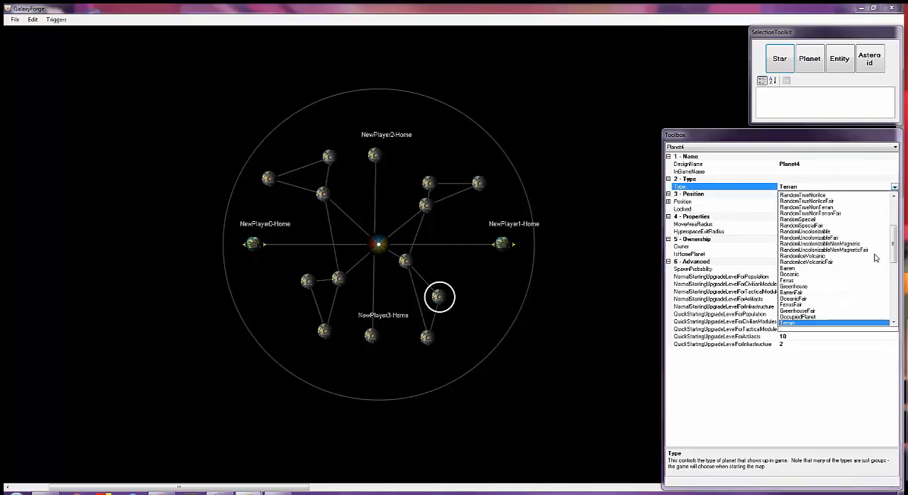
{"action": "scroll", "scroll_direction": "down", "scroll_amount": 3}
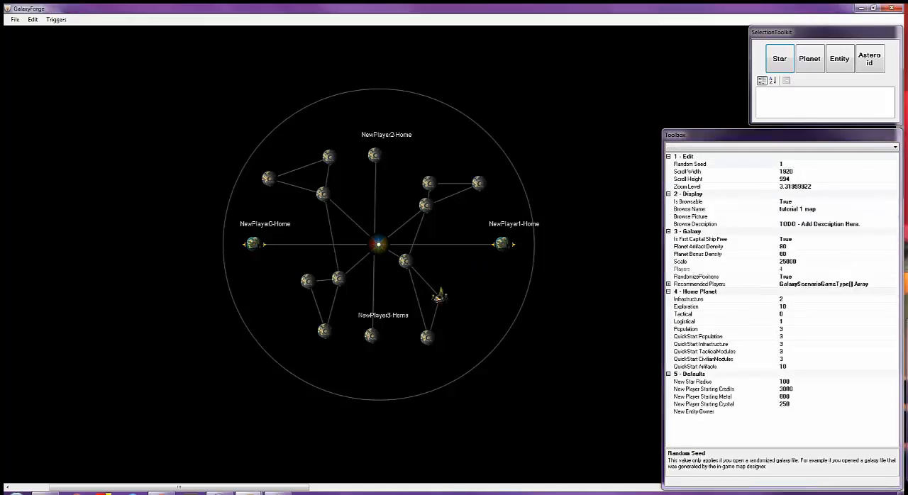
{"action": "double_click", "coordinate": [440, 296]}
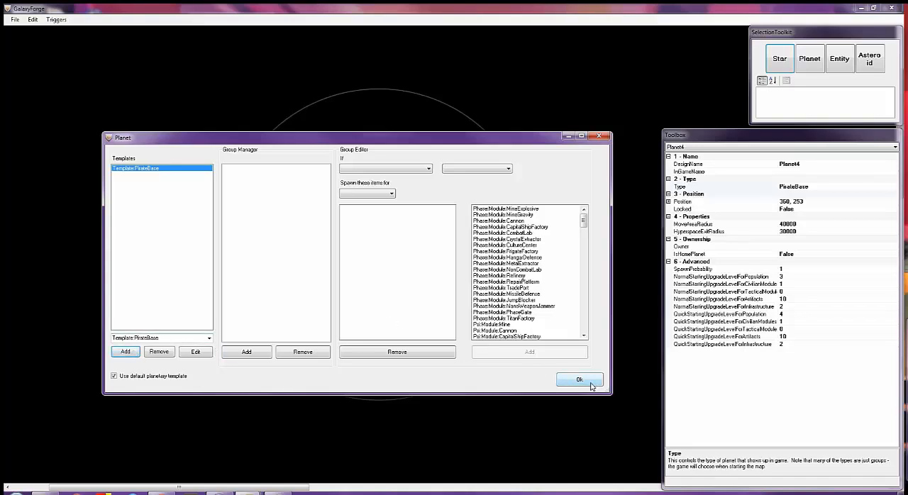
Close the pirate base template and save the galaxy as tutorial 1
{"action": "left_click", "coordinate": [580, 380]}
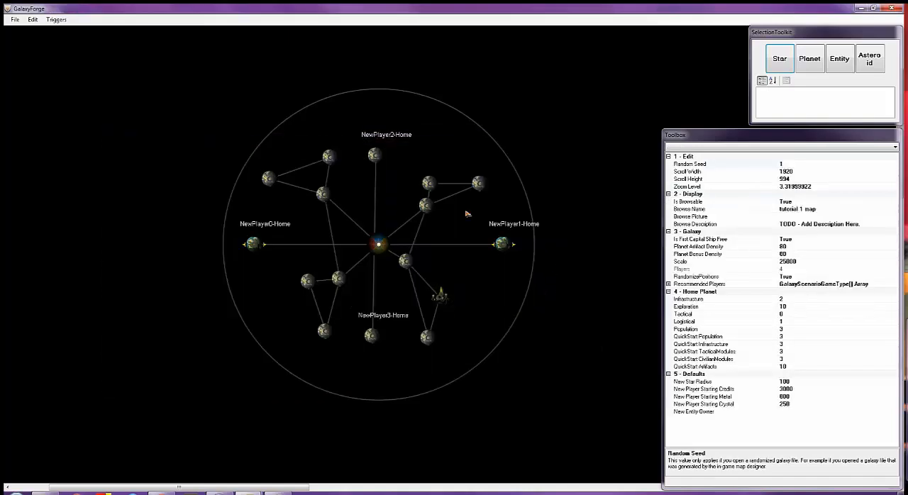
{"action": "left_click", "coordinate": [14, 19]}
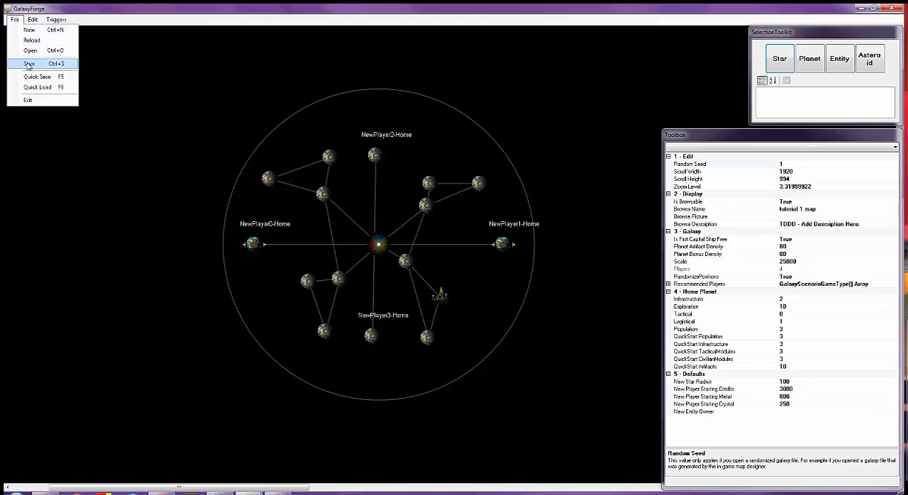
{"action": "left_click", "coordinate": [29, 64]}
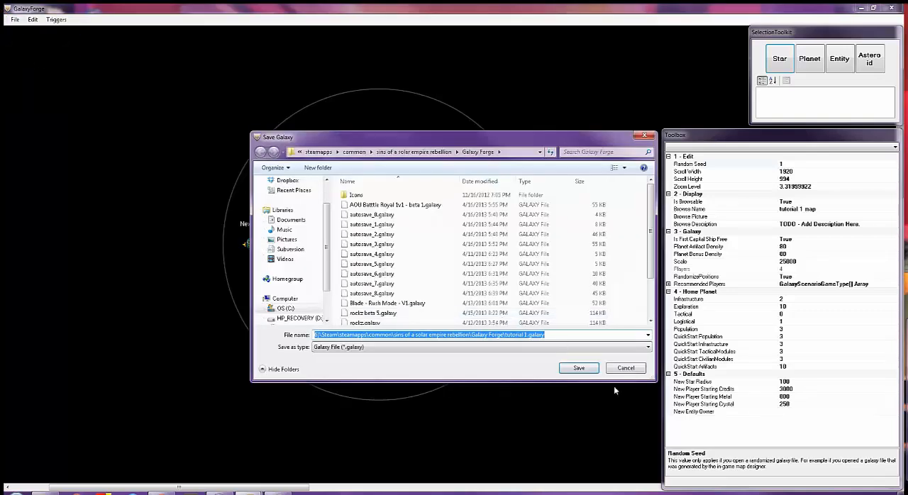
{"action": "left_click", "coordinate": [579, 367]}
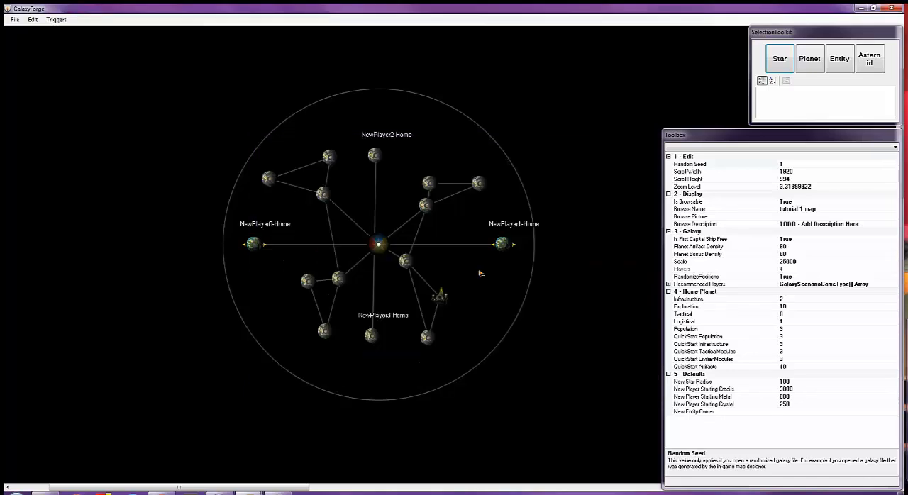
{"action": "mouse_move", "coordinate": [458, 260]}
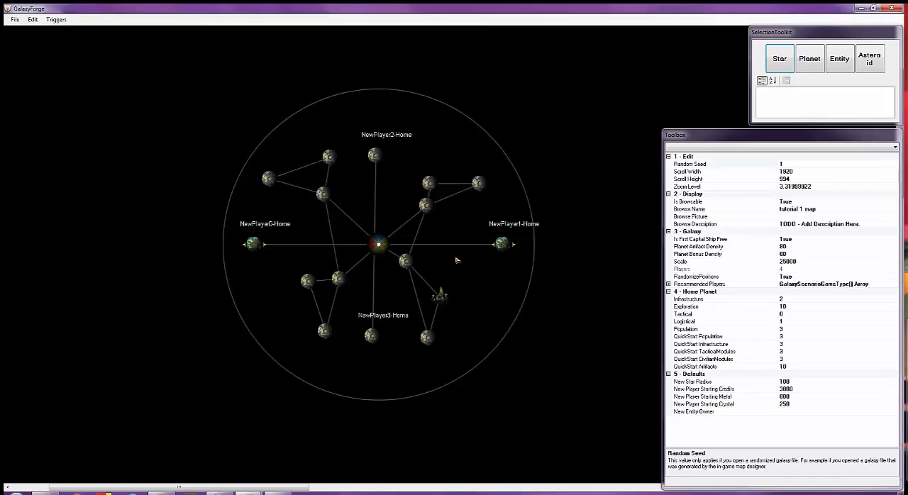
{"action": "mouse_move", "coordinate": [459, 267]}
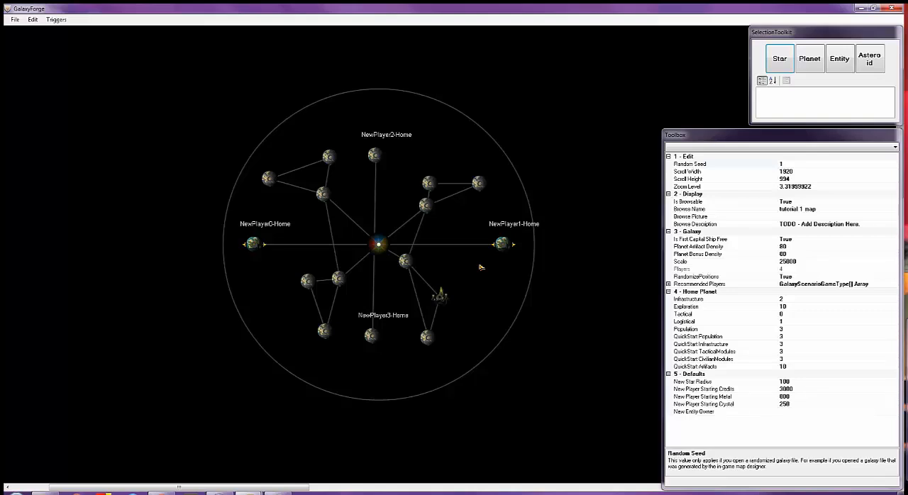
{"action": "mouse_move", "coordinate": [474, 268]}
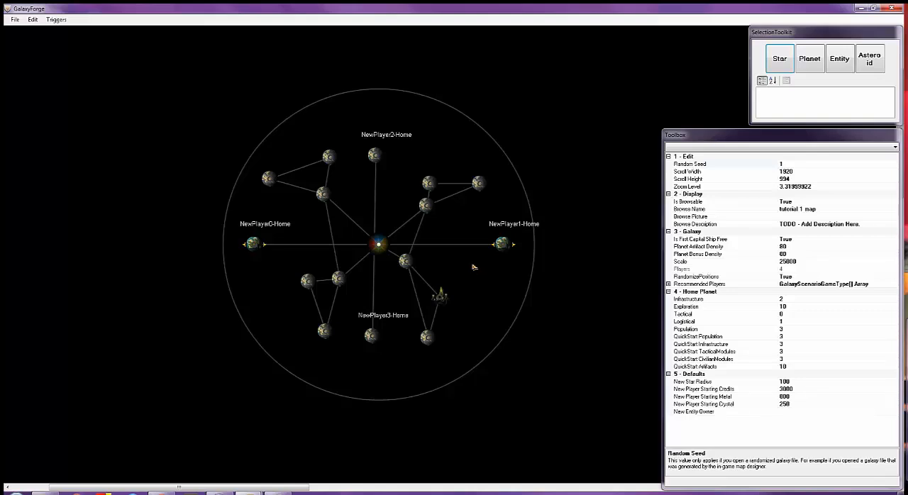
{"action": "mouse_move", "coordinate": [495, 241]}
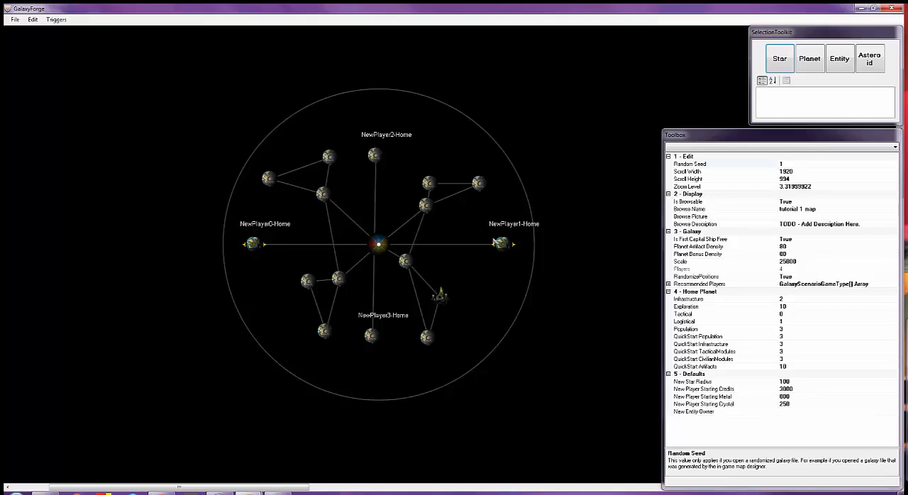
{"action": "mouse_move", "coordinate": [497, 241]}
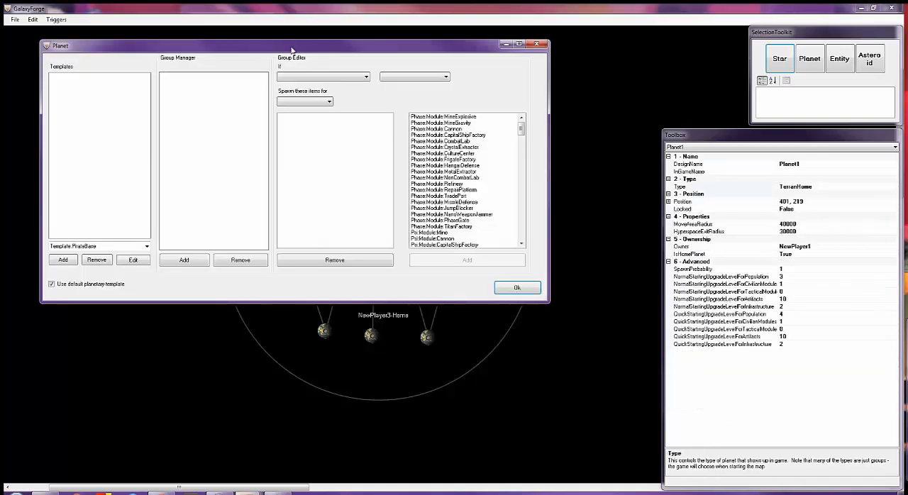
Add an always-active spawn group with a Tech:CapitalShip:Siege to the home planet
{"action": "left_click_drag", "start_coordinate": [289, 45], "coordinate": [299, 79]}
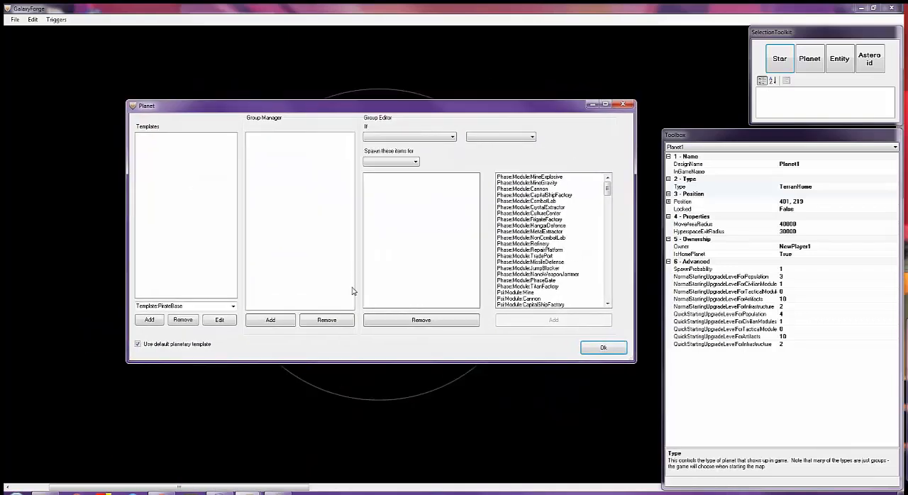
{"action": "left_click", "coordinate": [606, 196]}
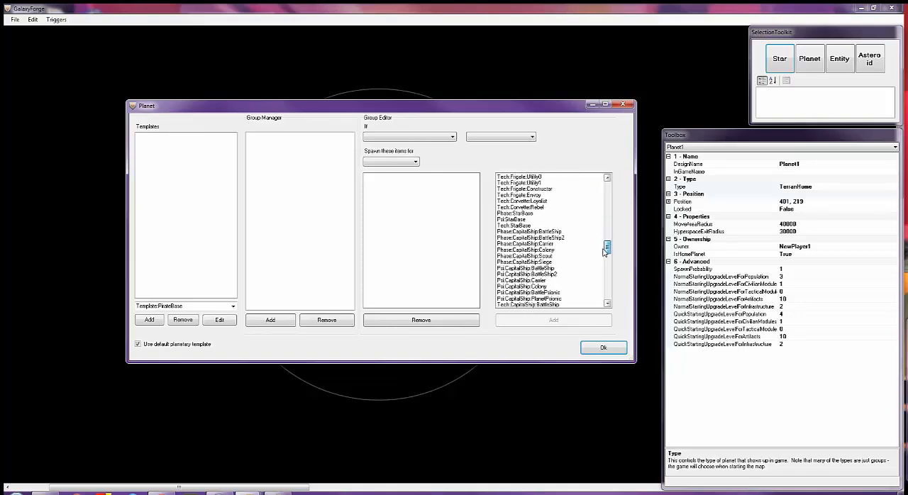
{"action": "scroll", "scroll_direction": "down", "scroll_amount": 3}
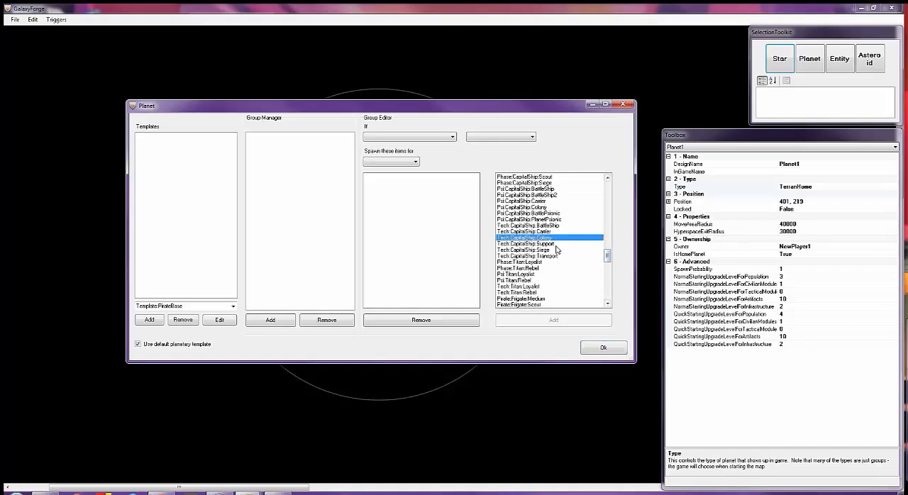
{"action": "left_click", "coordinate": [554, 243]}
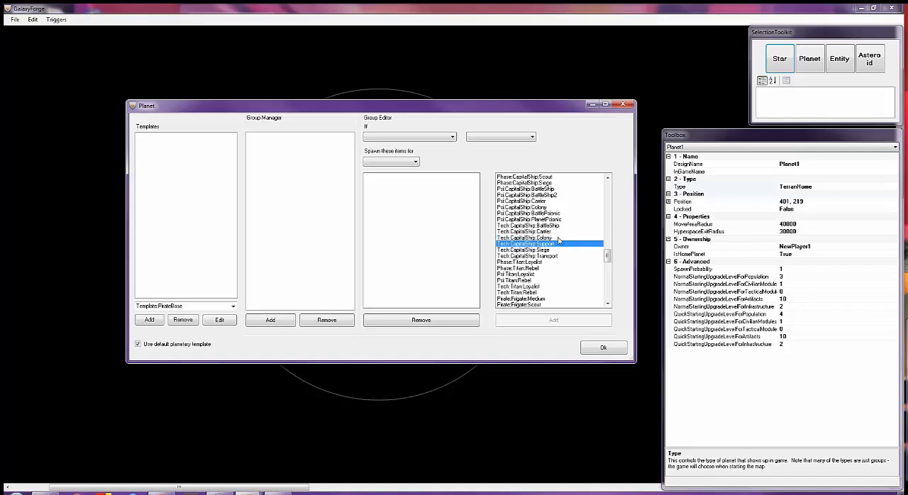
{"action": "mouse_move", "coordinate": [565, 251]}
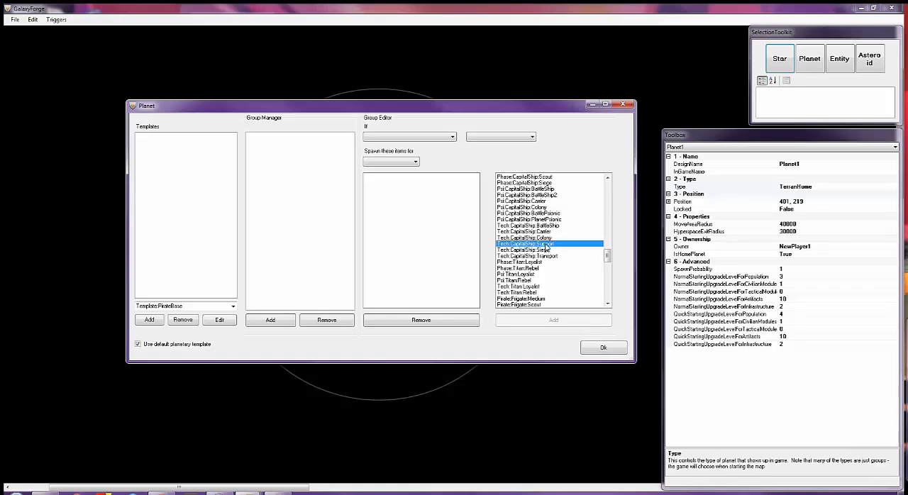
{"action": "left_click", "coordinate": [524, 249]}
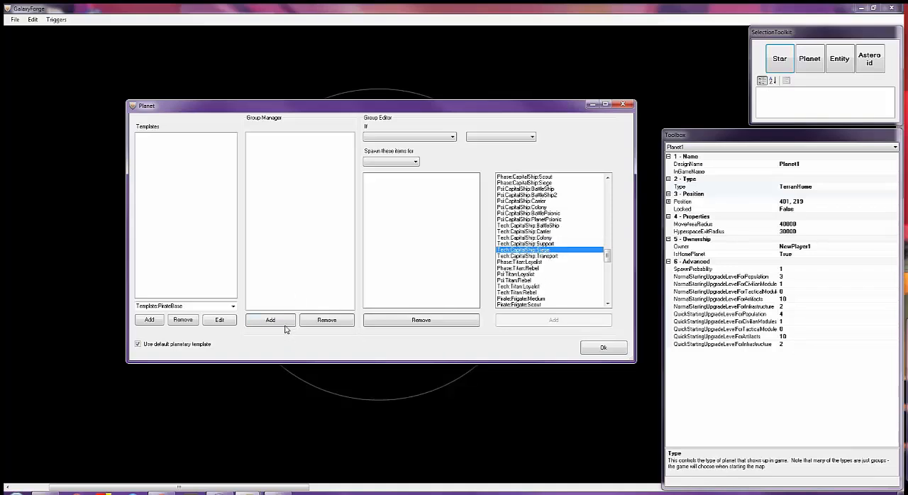
{"action": "left_click", "coordinate": [270, 319]}
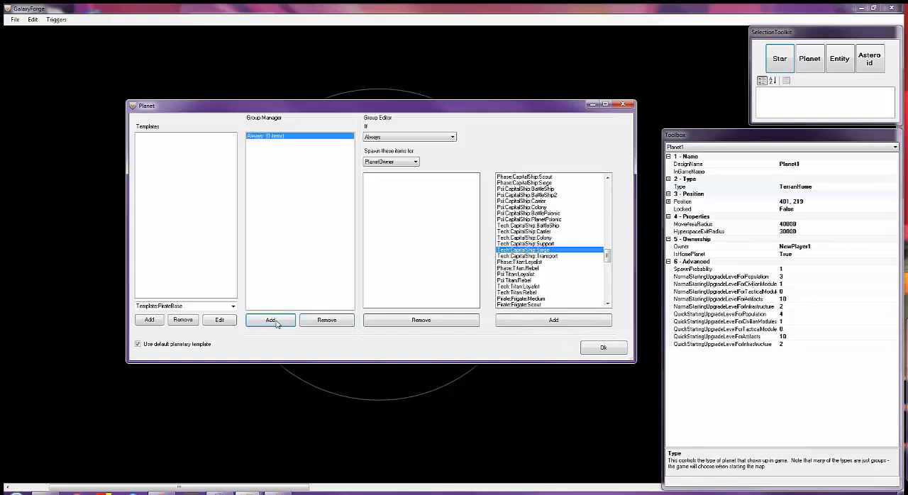
{"action": "left_click", "coordinate": [270, 320]}
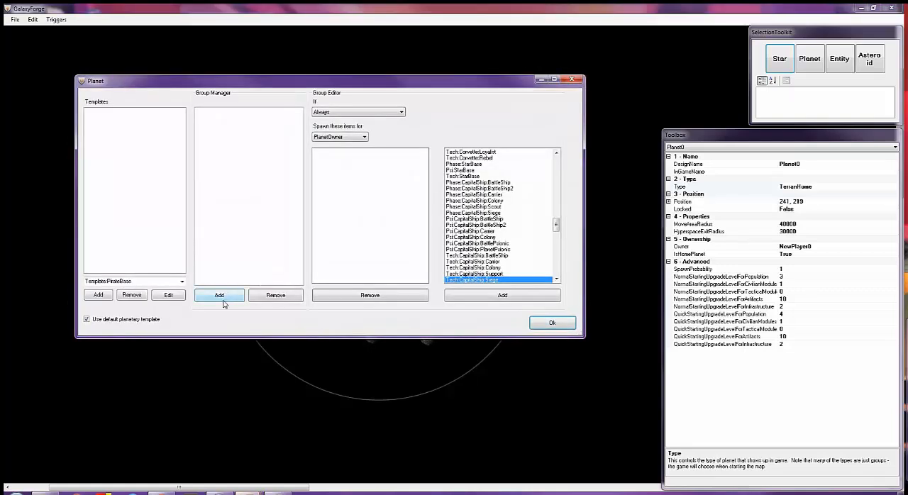
{"action": "left_click", "coordinate": [220, 295]}
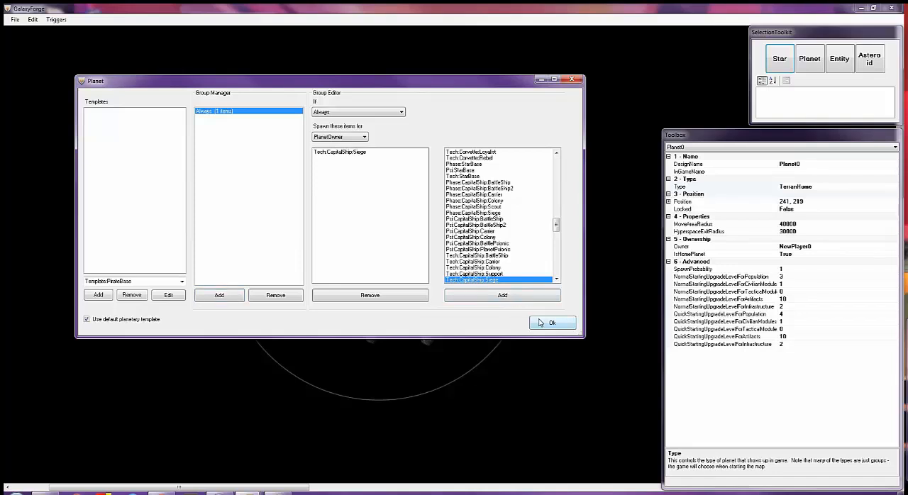
{"action": "left_click", "coordinate": [551, 323]}
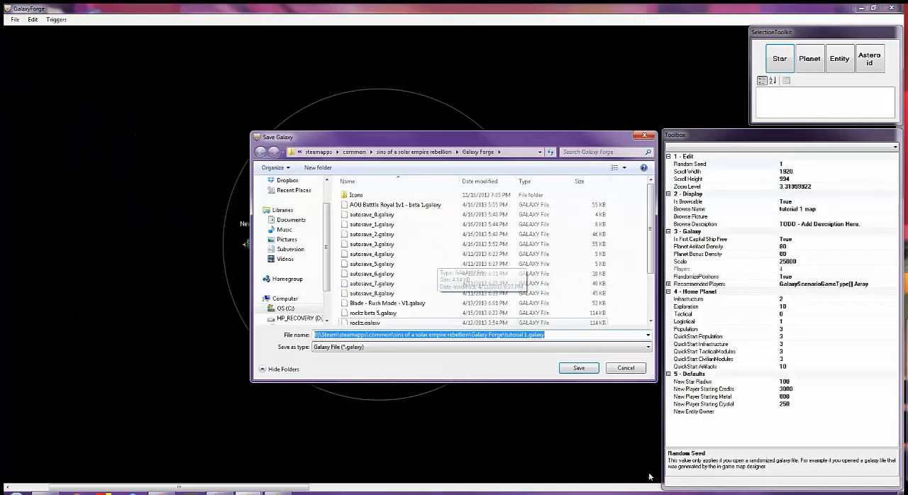
Confirm the save, overwriting the tutorial 1.galaxy file with the capital-ship starts
{"action": "left_click", "coordinate": [578, 367]}
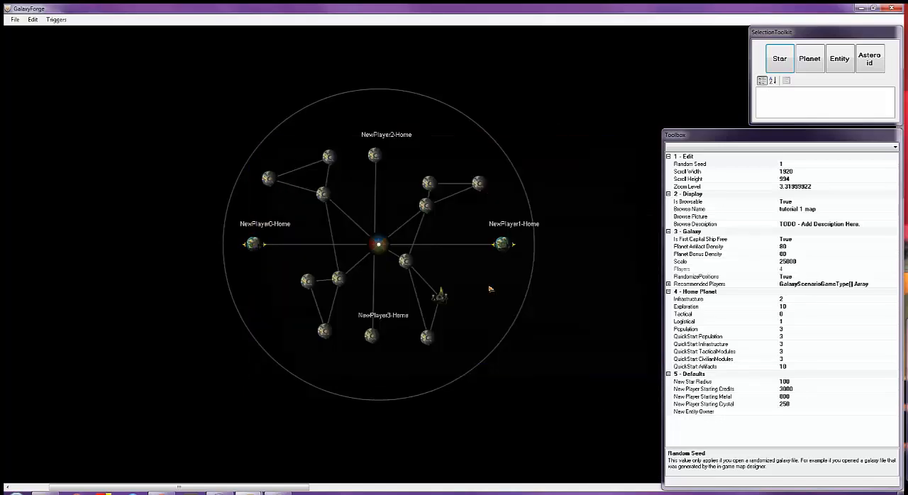
{"action": "mouse_move", "coordinate": [512, 285]}
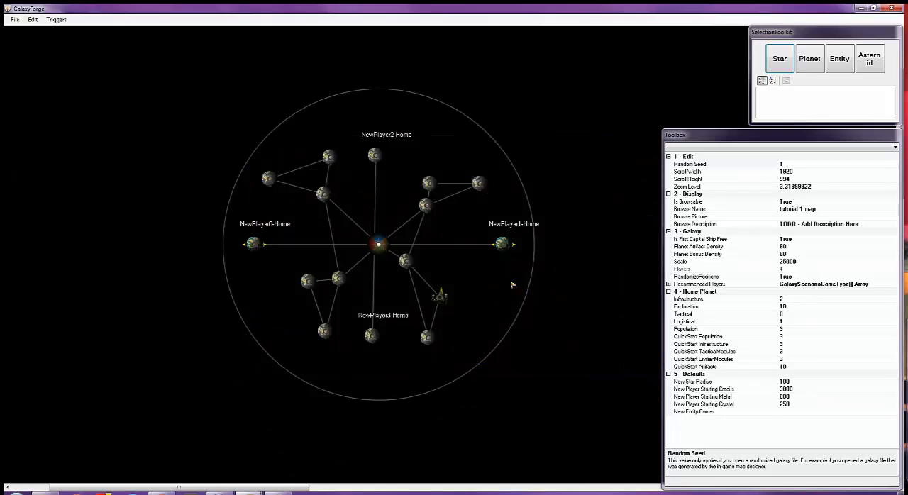
{"action": "mouse_move", "coordinate": [472, 273]}
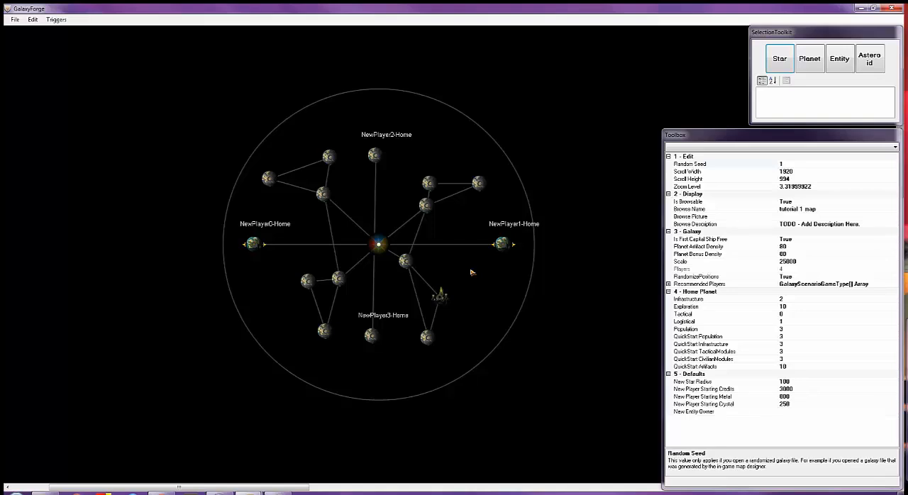
{"action": "mouse_move", "coordinate": [471, 275]}
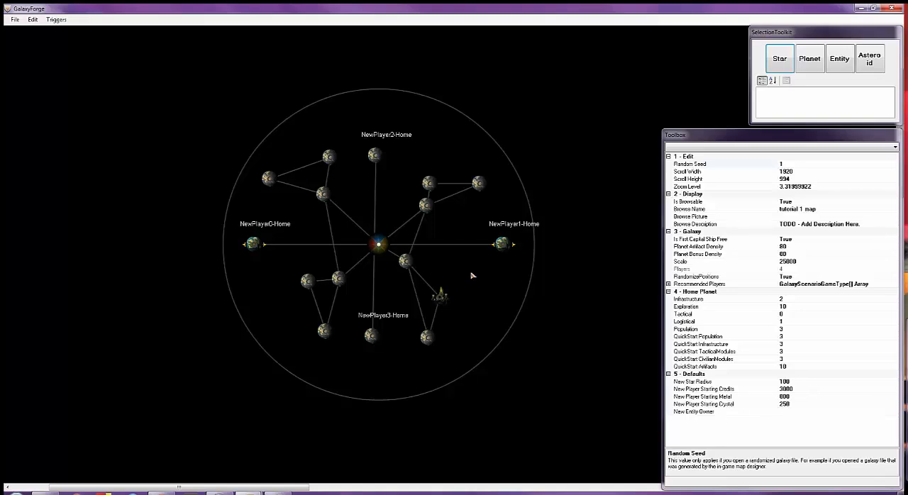